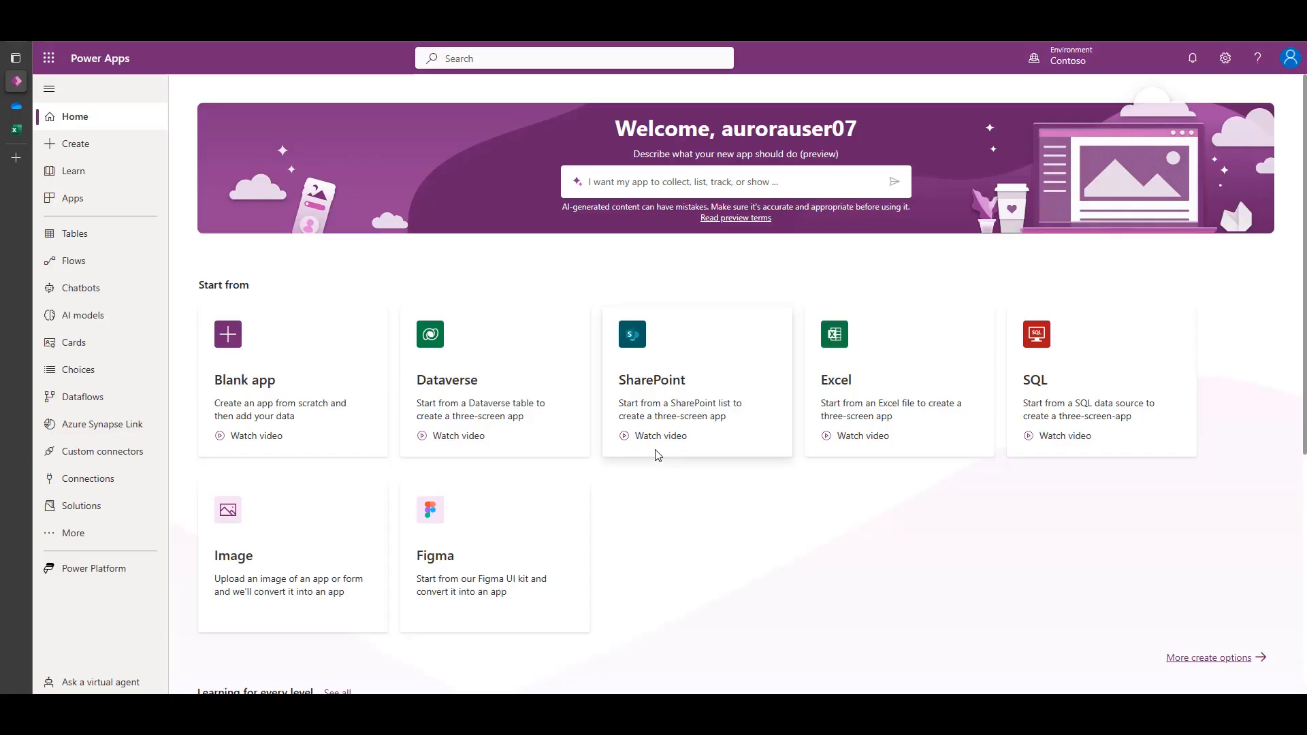
mouse_move(657, 483)
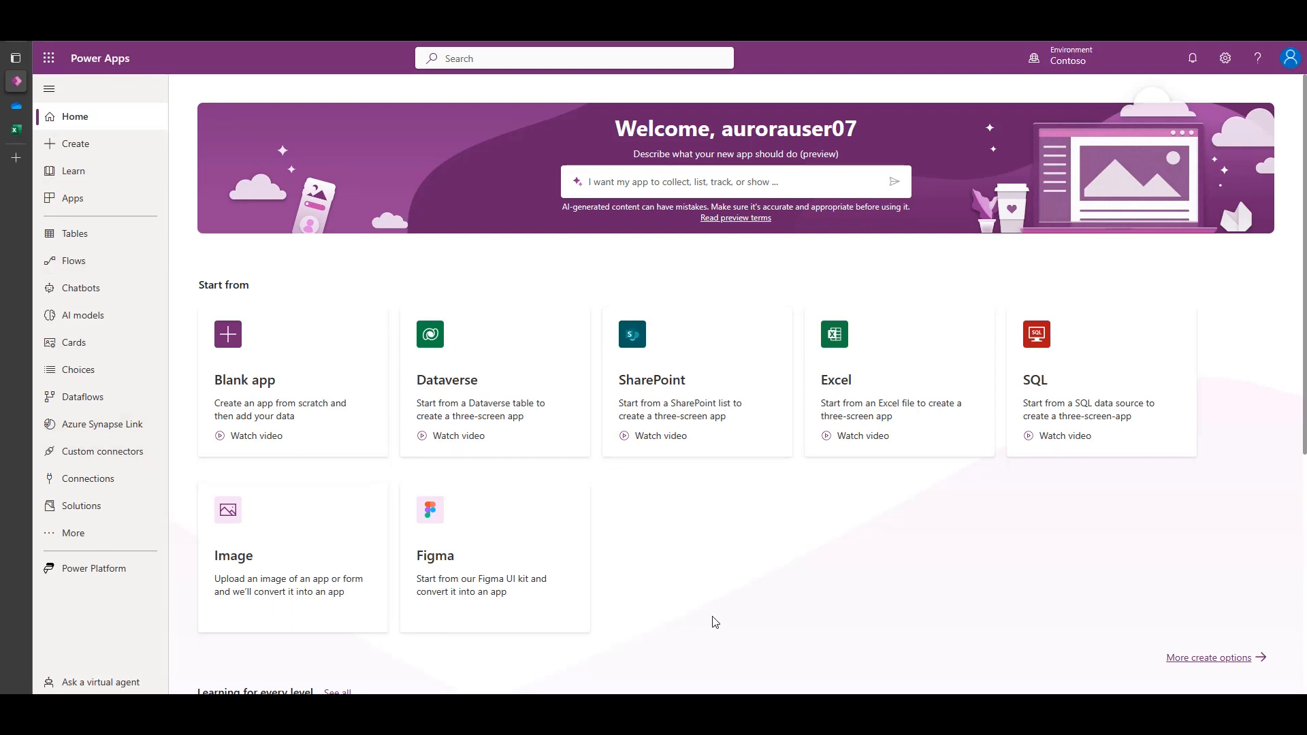
mouse_move(776, 665)
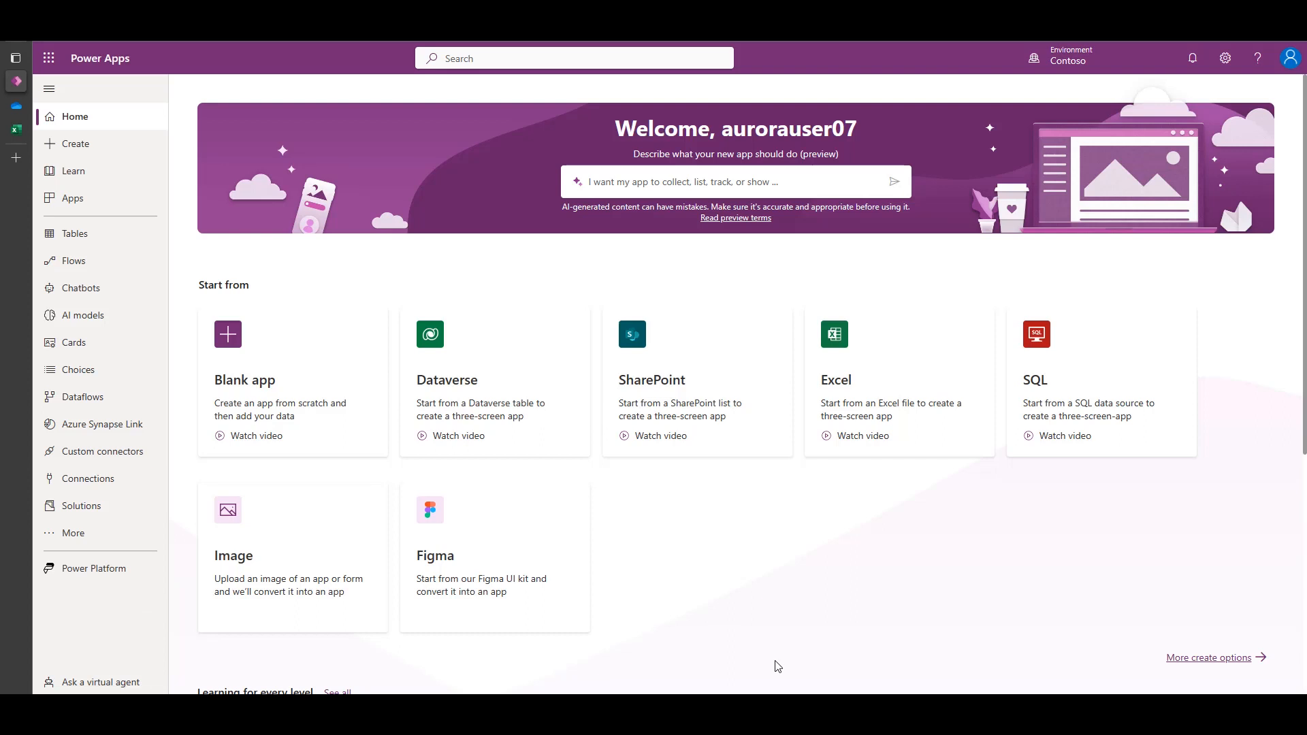
mouse_move(752, 678)
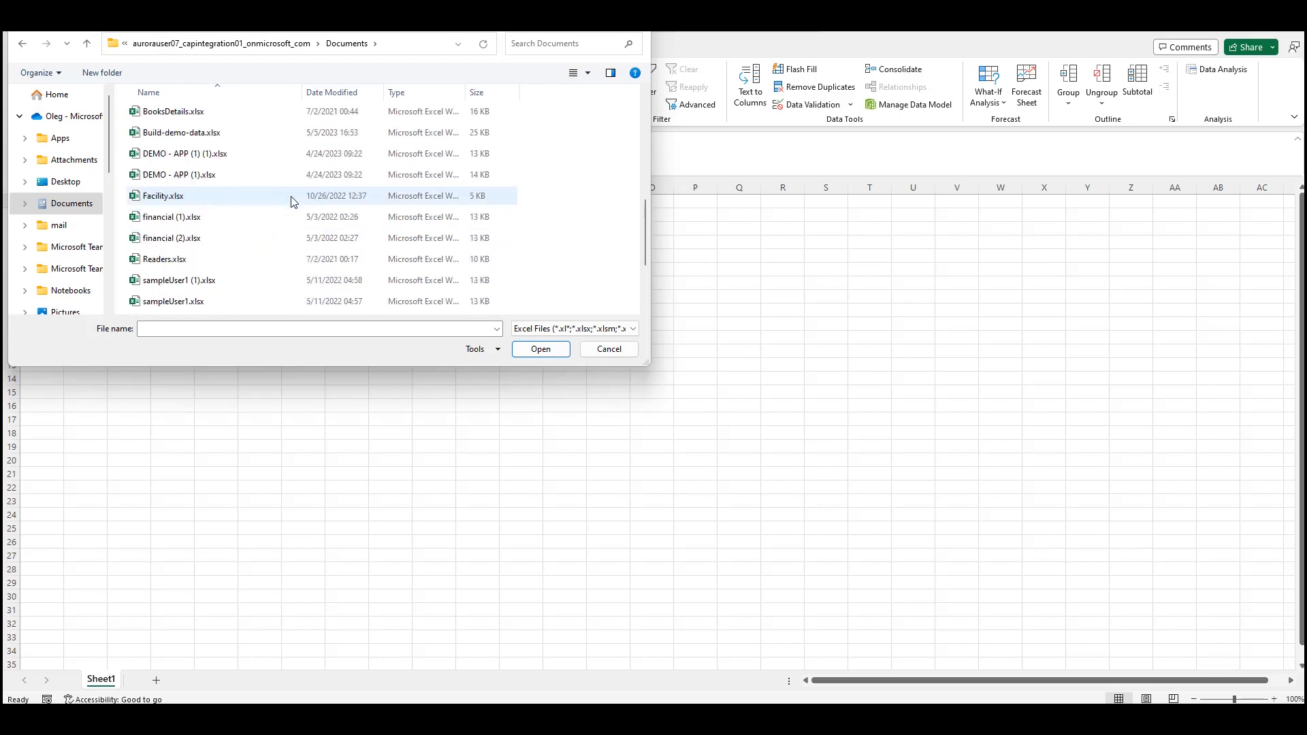
Step: Import Build-demo-data.xlsx and bring Table_Customers3 into the Power Query Editor for transformation
click(182, 195)
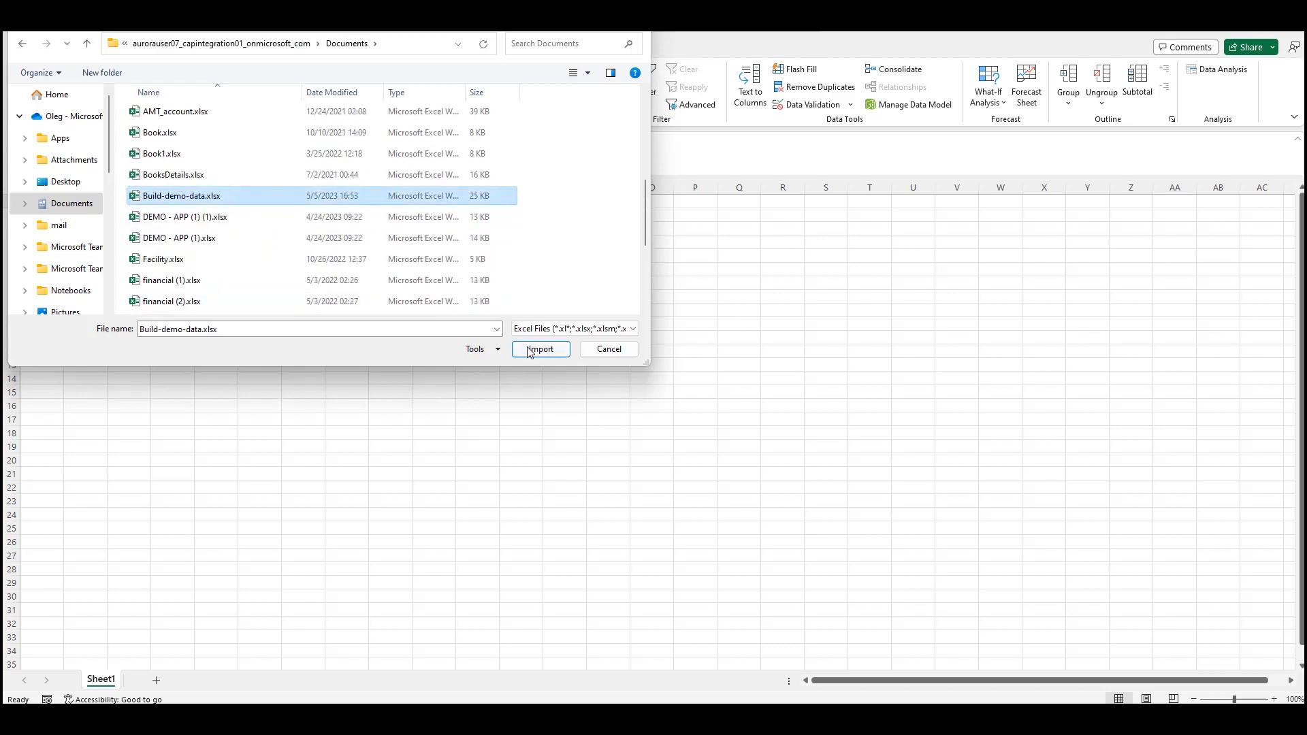
click(539, 350)
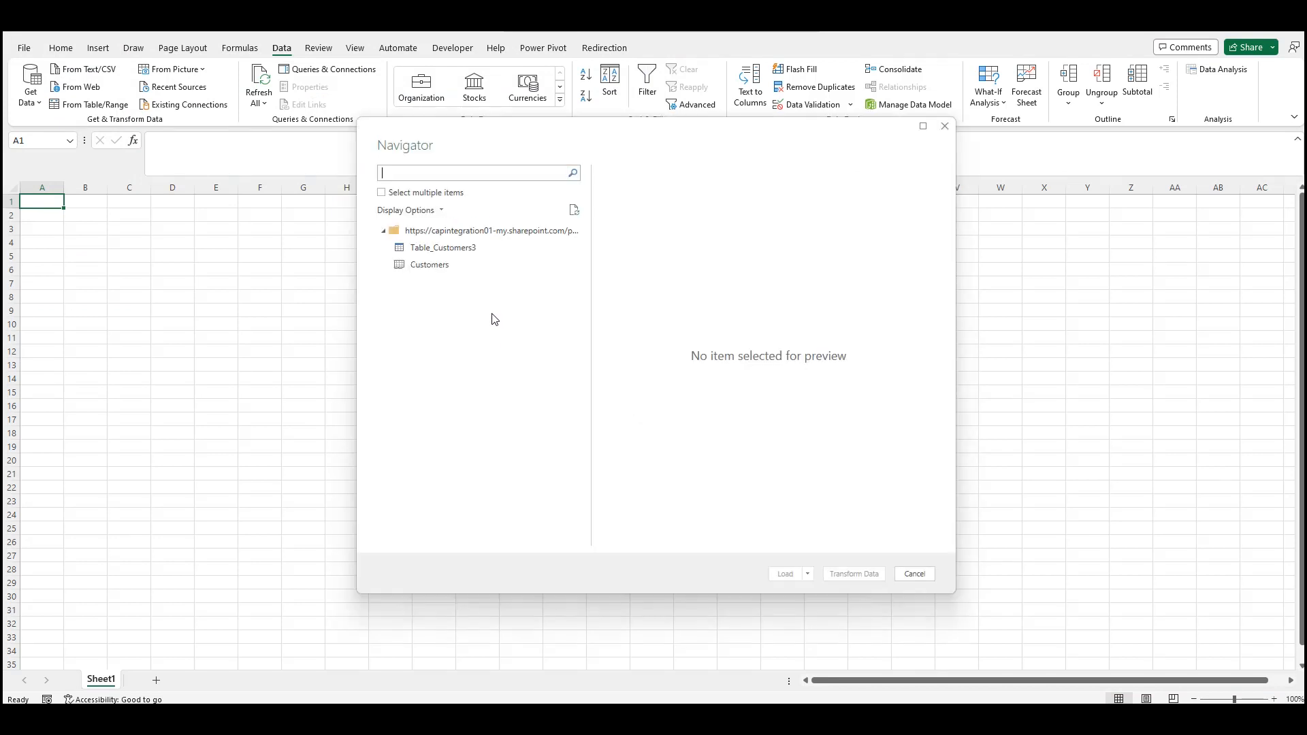
click(443, 246)
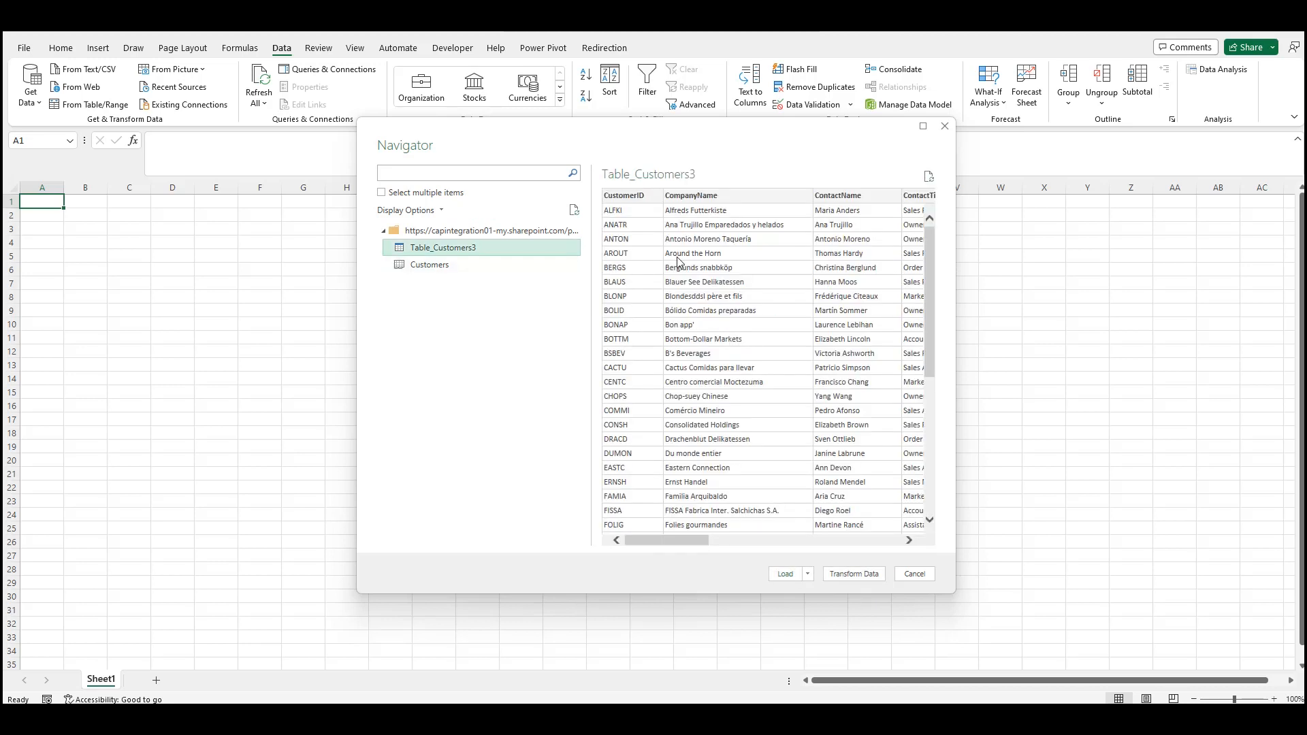
click(912, 573)
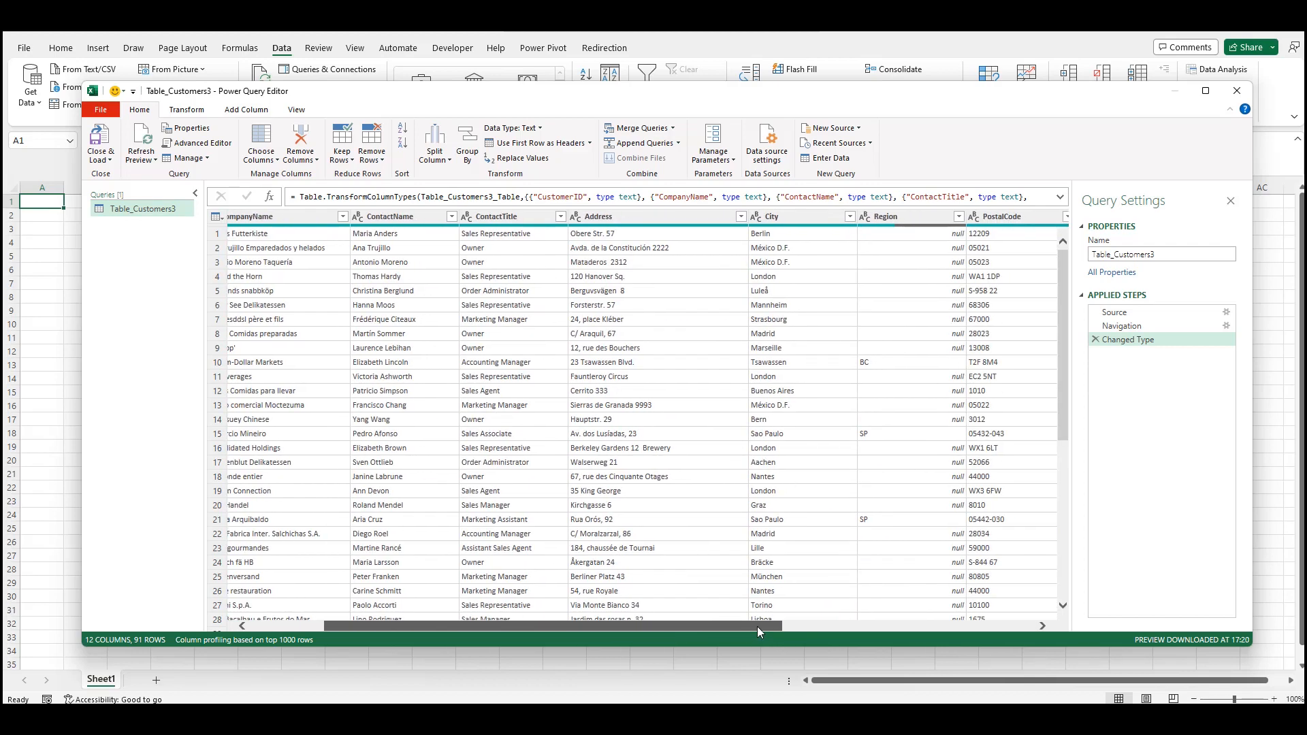
Step: Filter Region and PostalCode columns to keep only rows with non-empty values
scroll(right, 3)
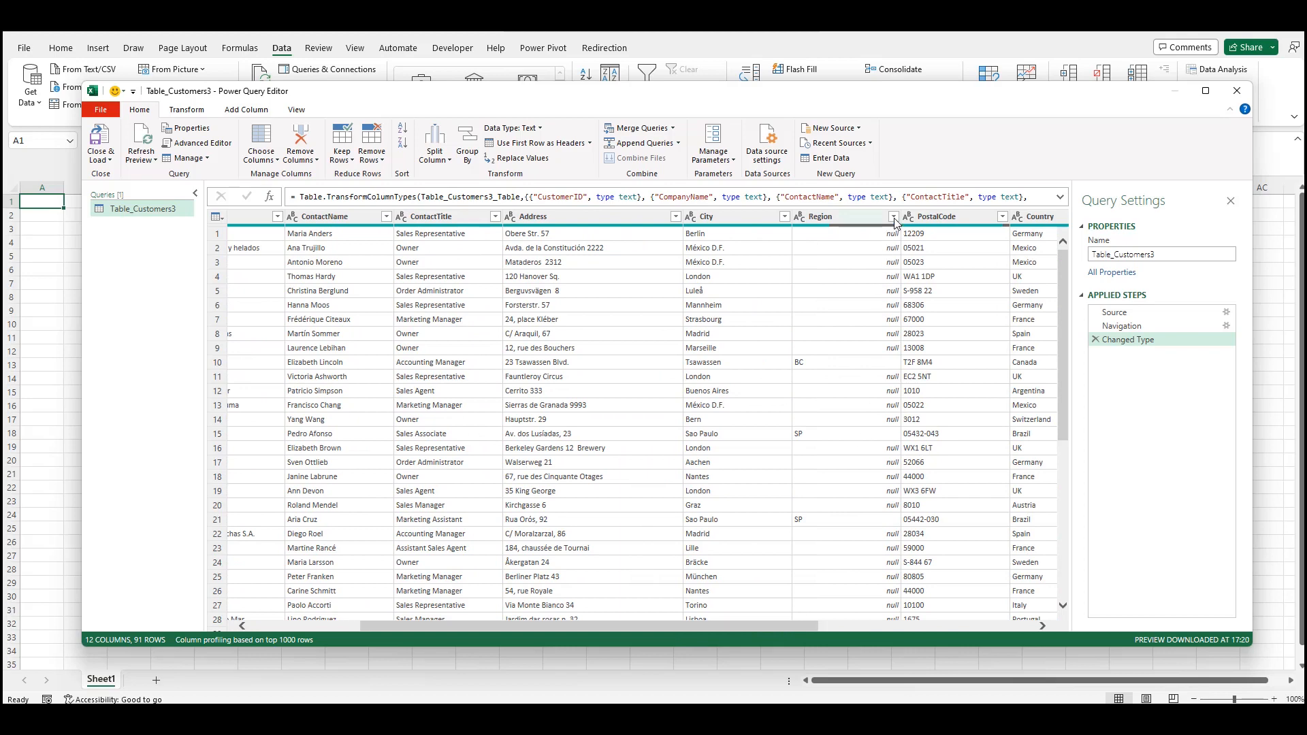
click(893, 220)
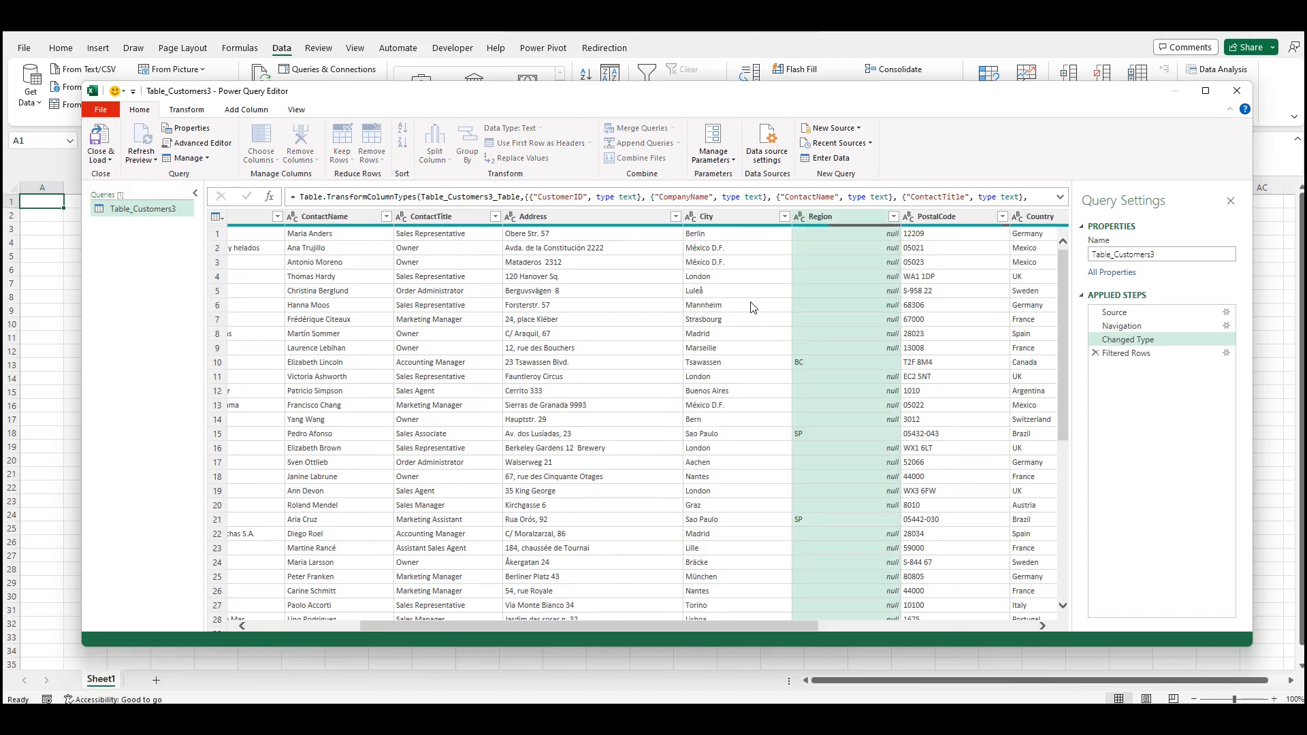
click(891, 216)
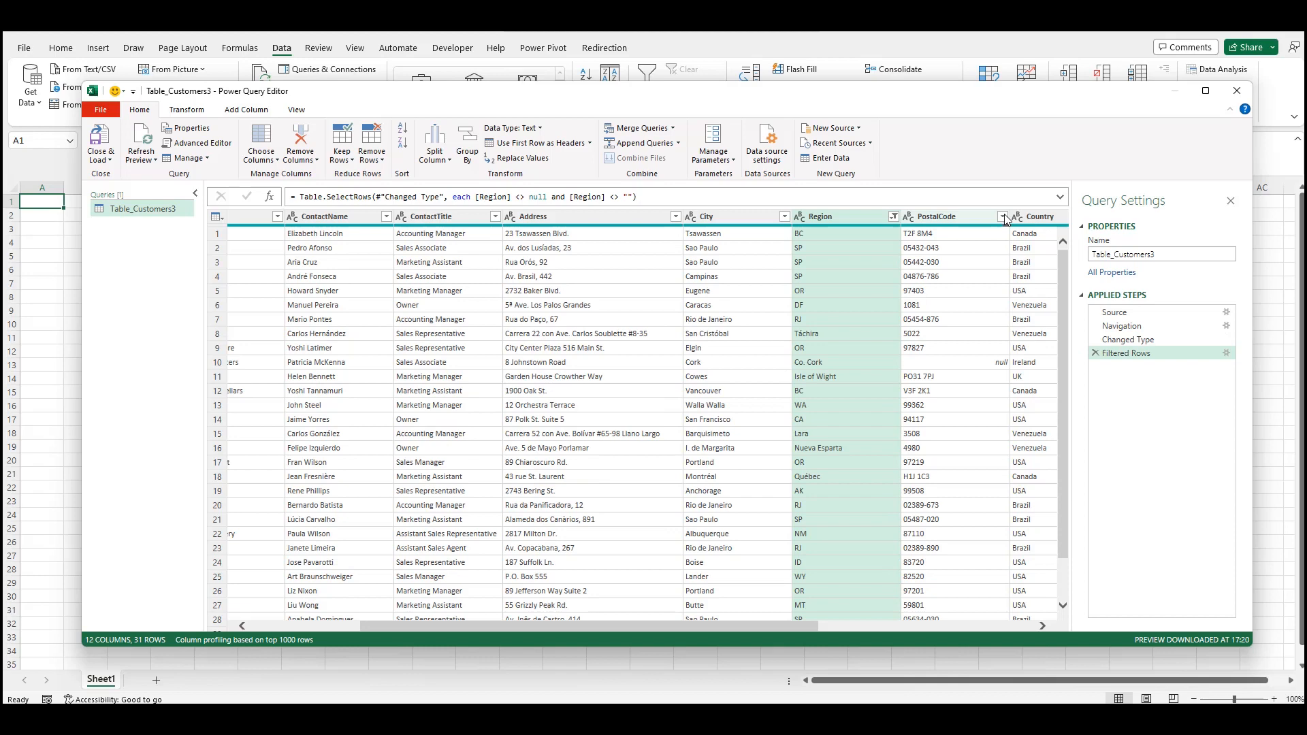
click(1005, 216)
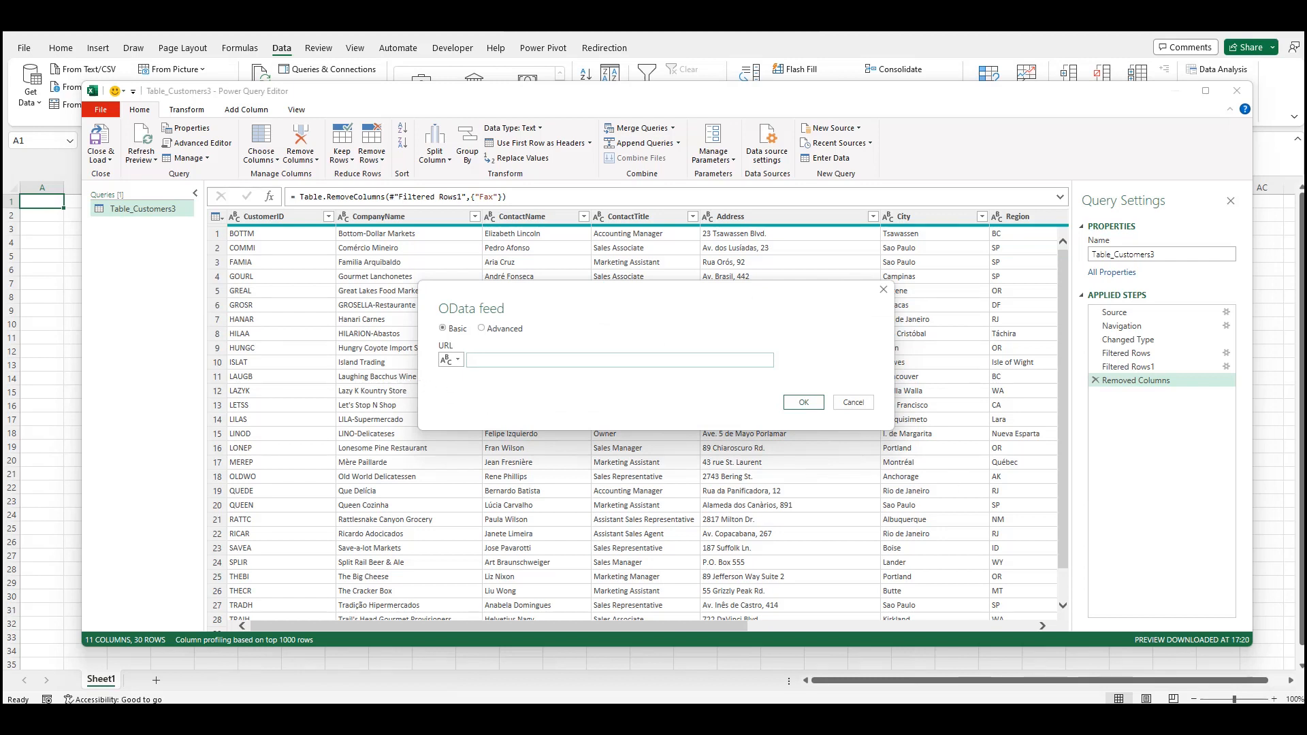
Step: Connect to the Northwind OData feed at services.odata.org and load the Orders table
click(619, 360)
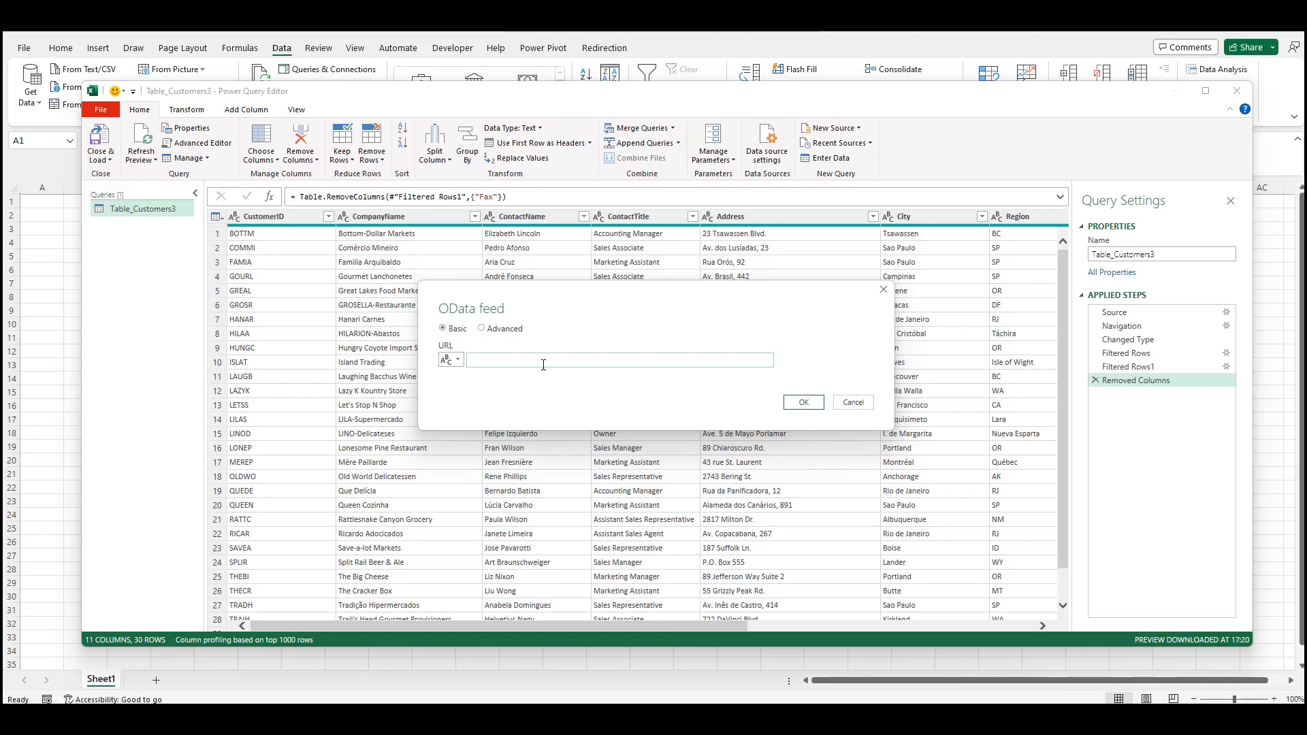
text(http://services.odata.org/V4/Northwind/Northwind.svc)
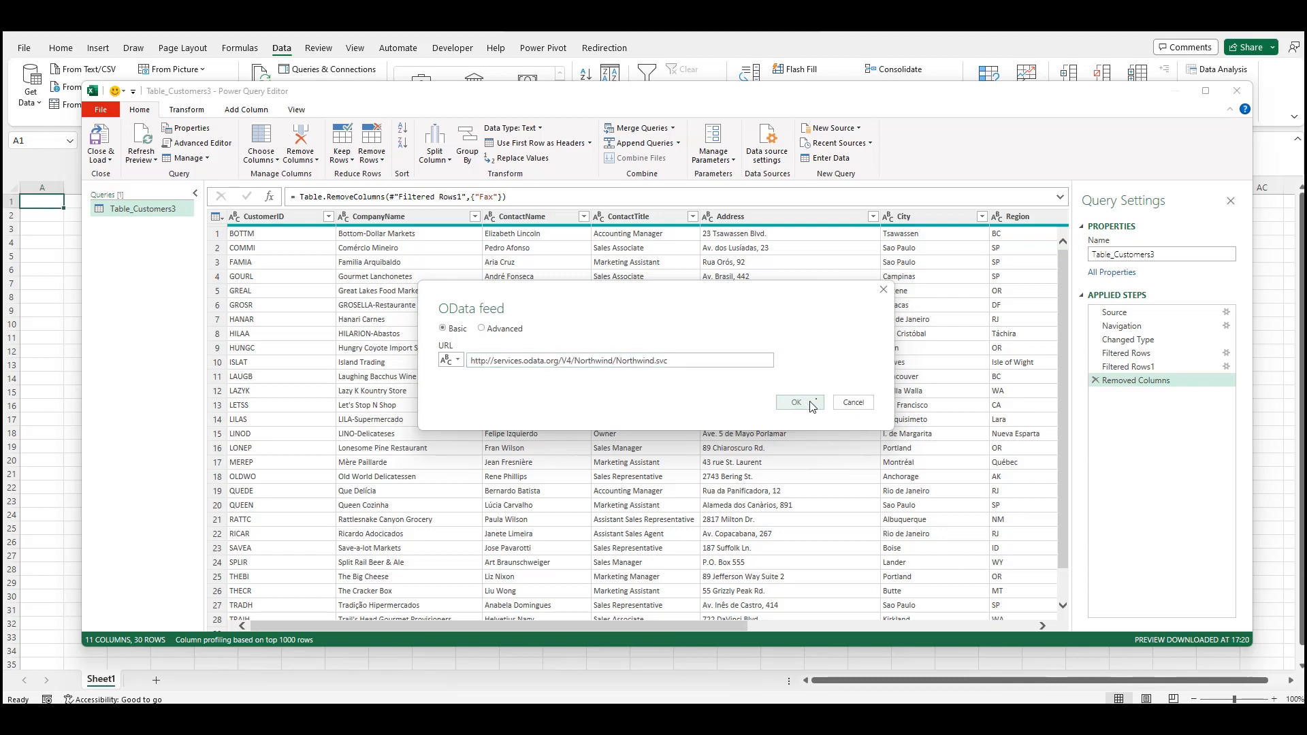
click(794, 403)
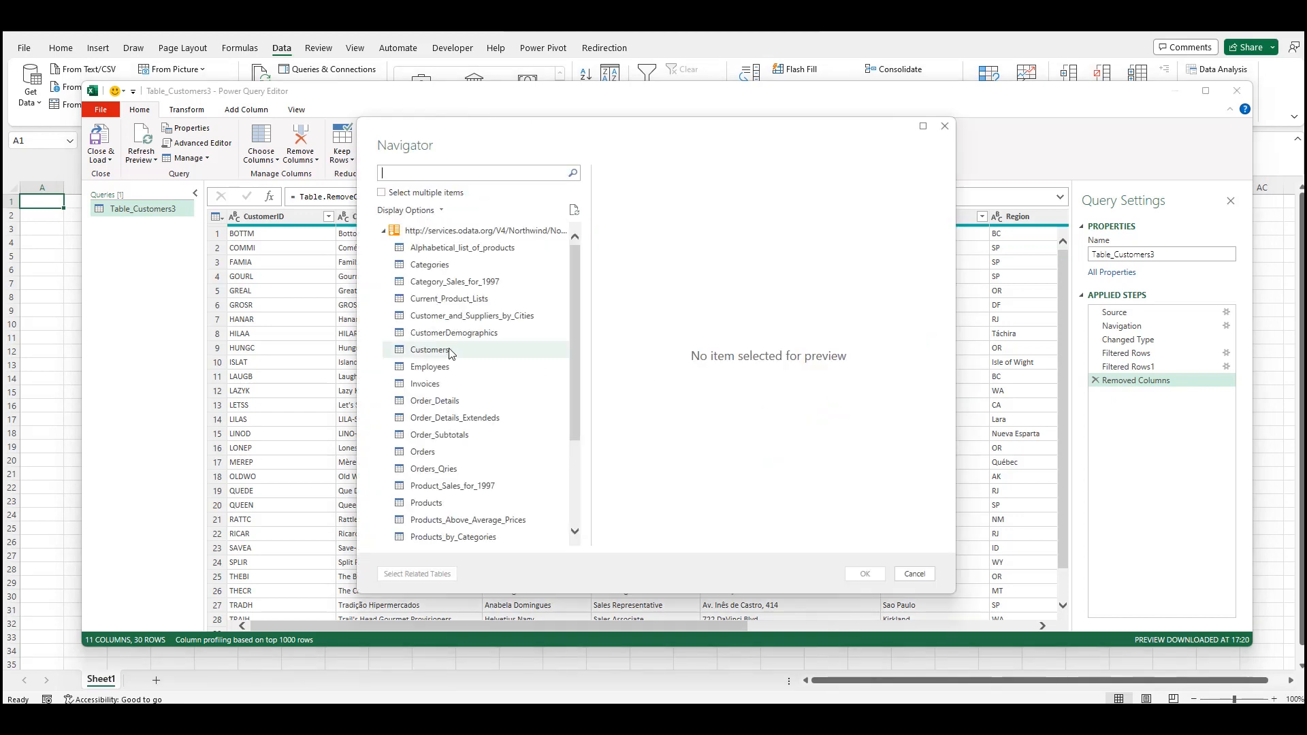
click(422, 450)
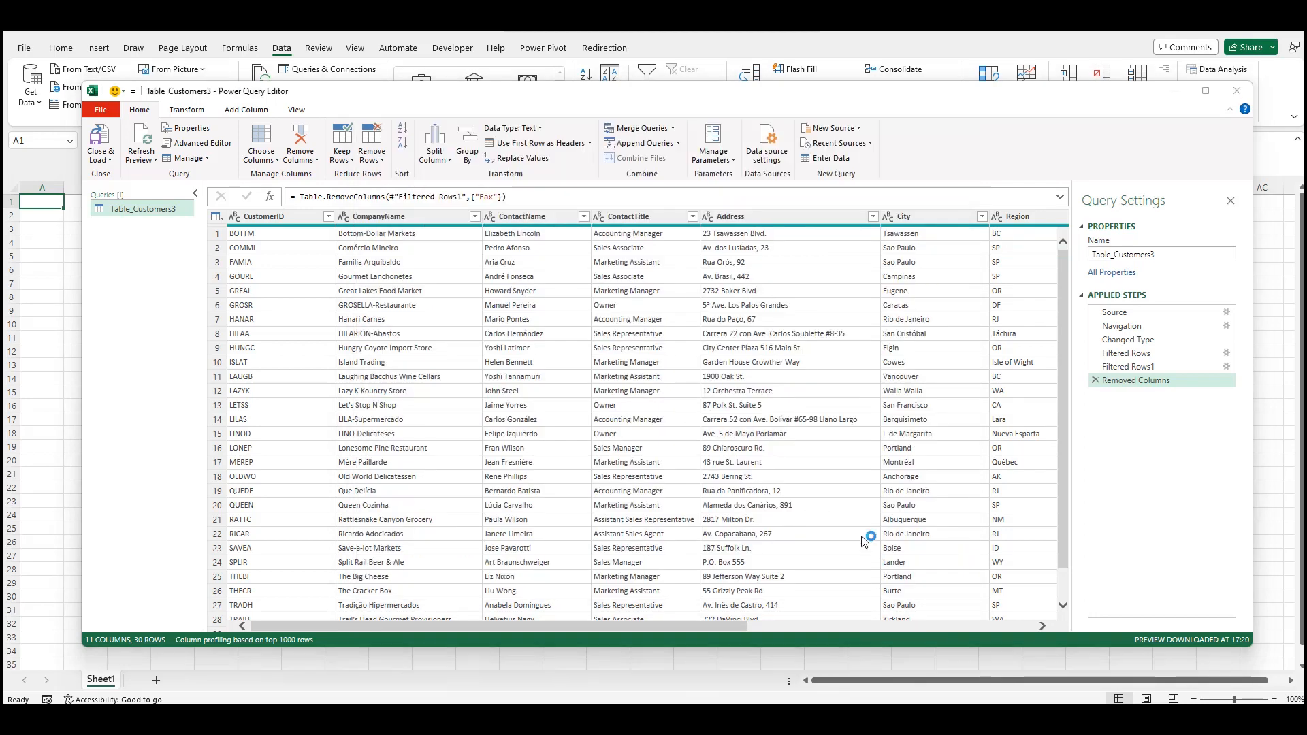
click(121, 225)
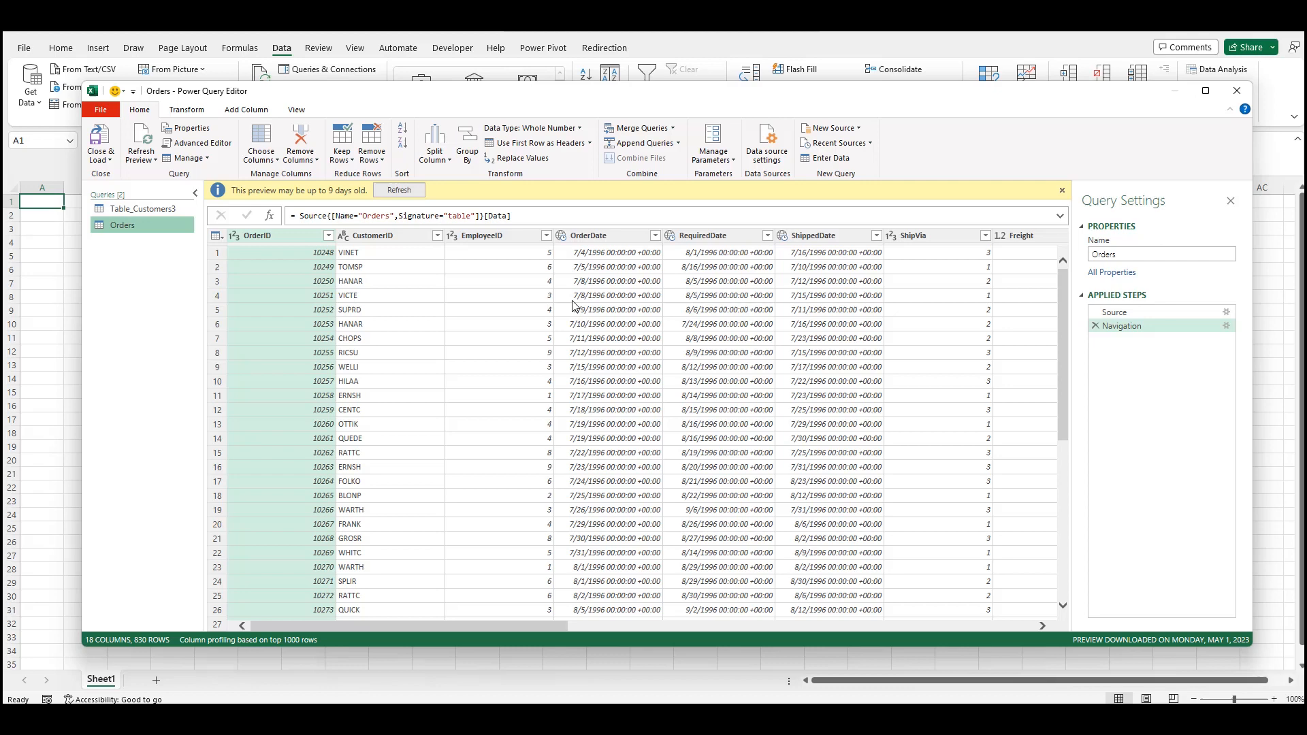
mouse_move(557, 627)
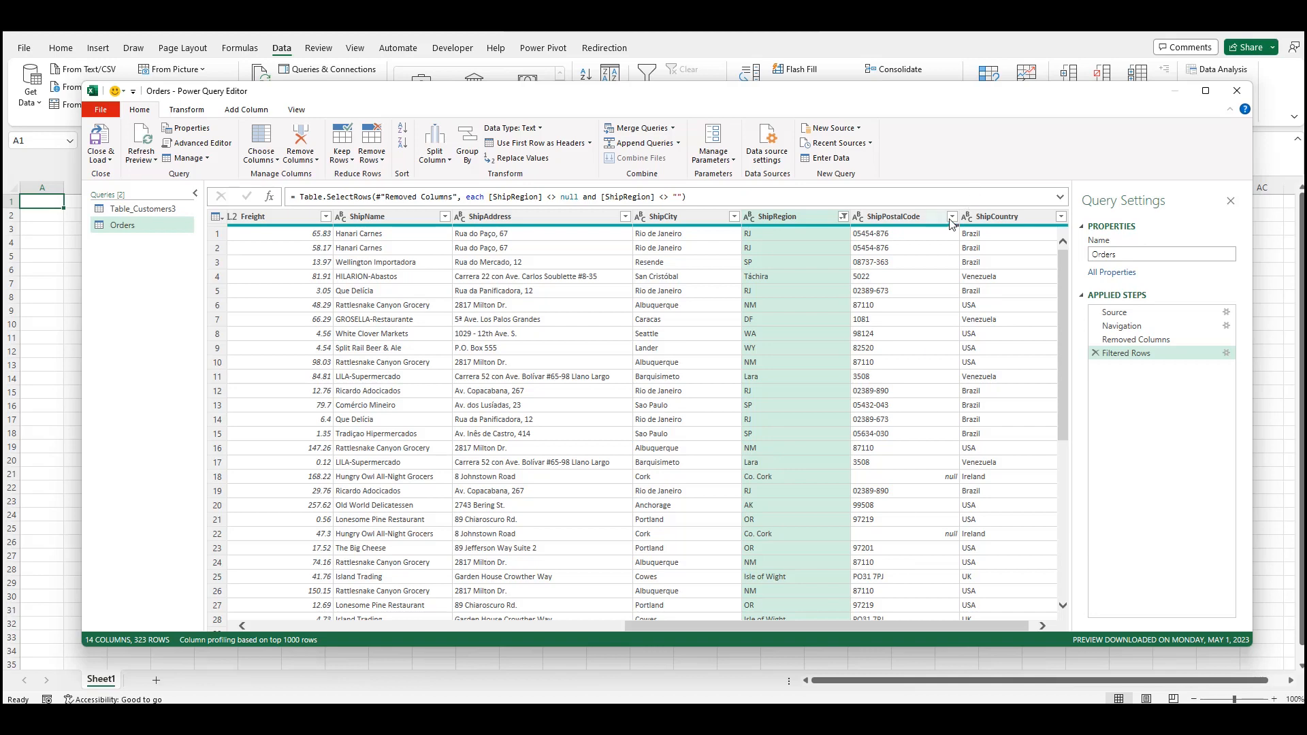
Step: Filter Orders to rows with a ShipPostalCode value
click(952, 217)
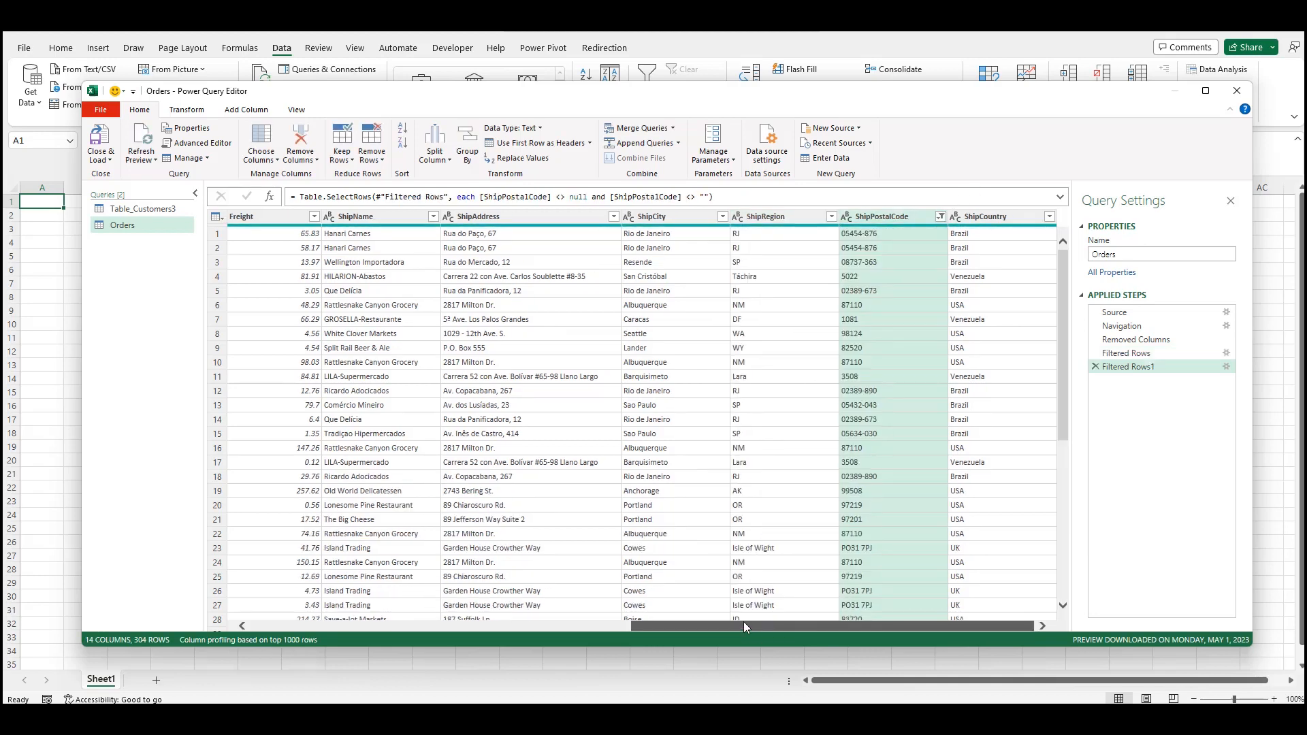
scroll(left, 3)
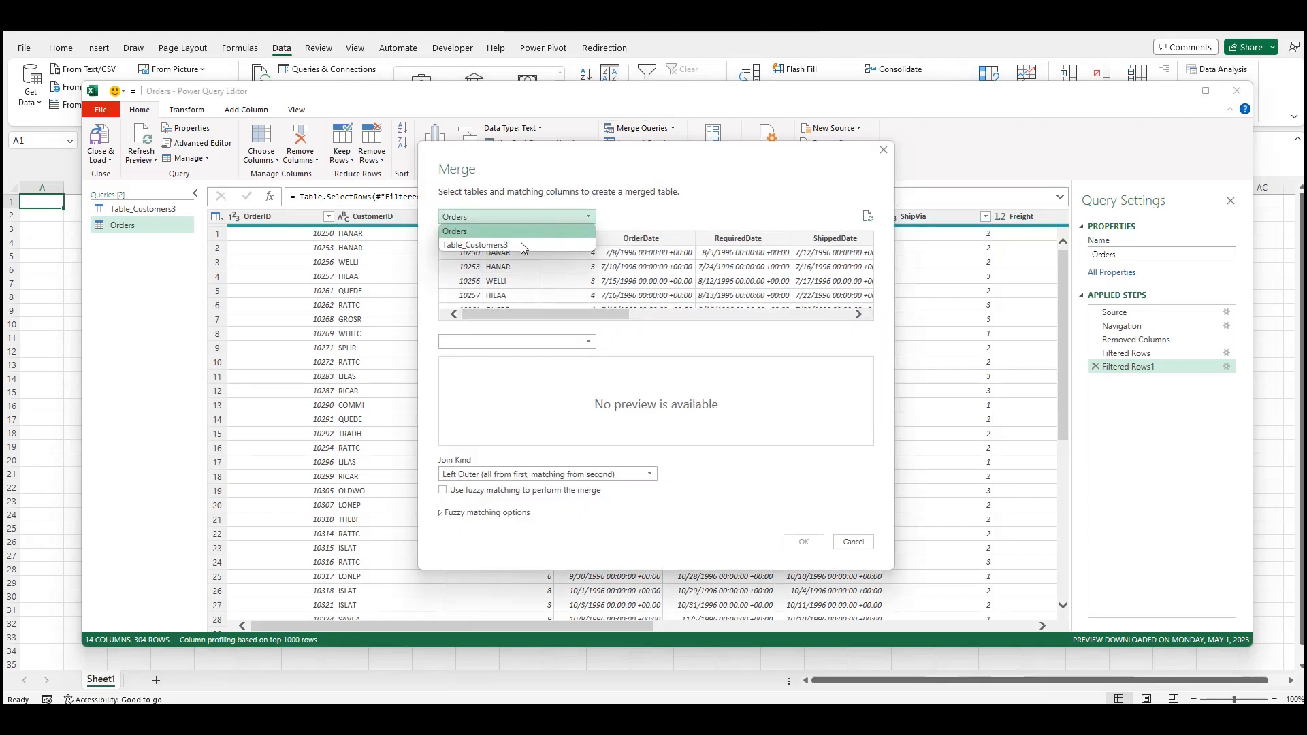
Step: Merge Table_Customers3 with Orders on CustomerID as a new Merge1 query
click(473, 243)
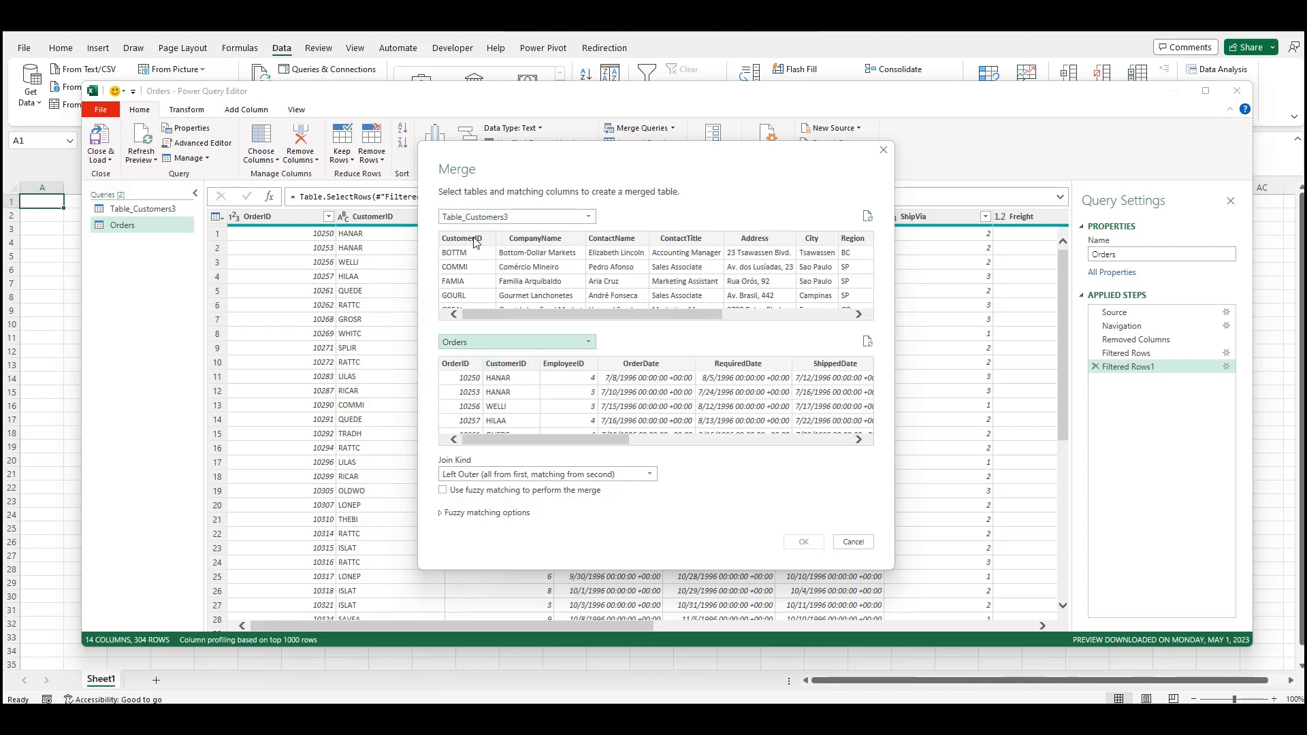
click(507, 363)
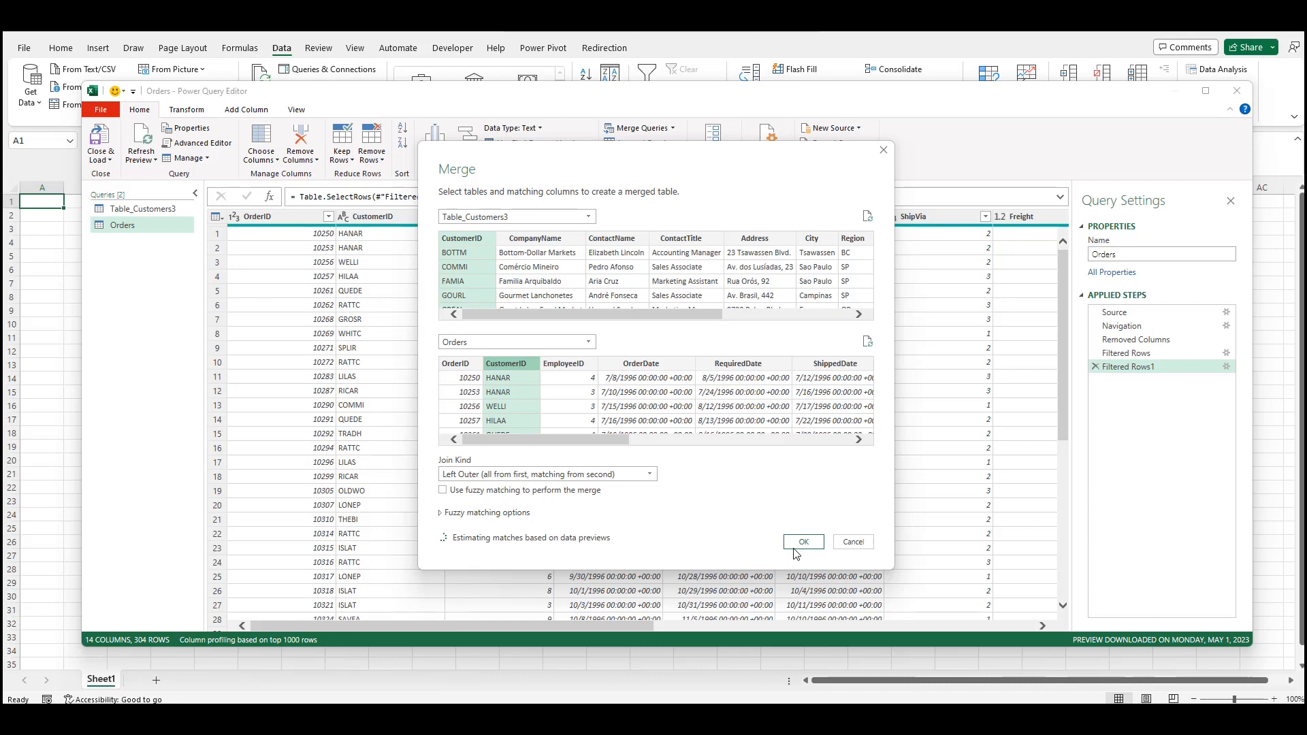
click(802, 540)
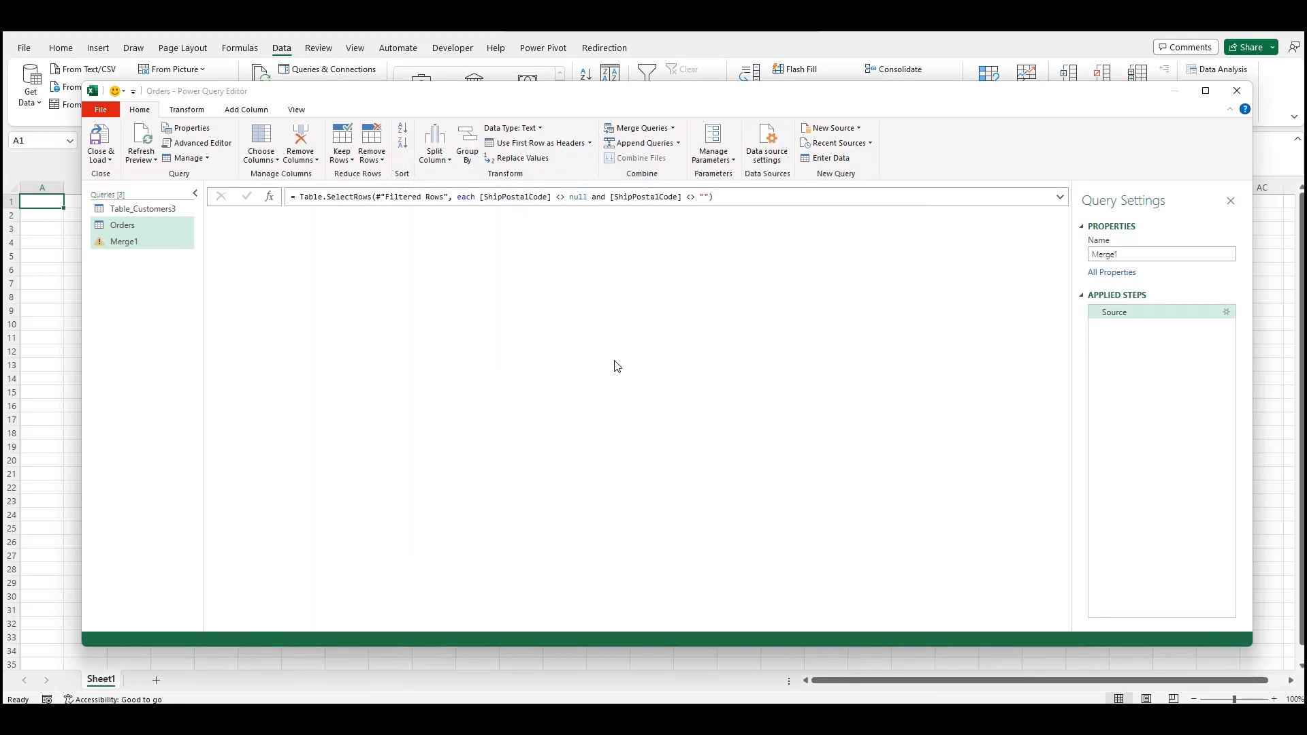
click(123, 241)
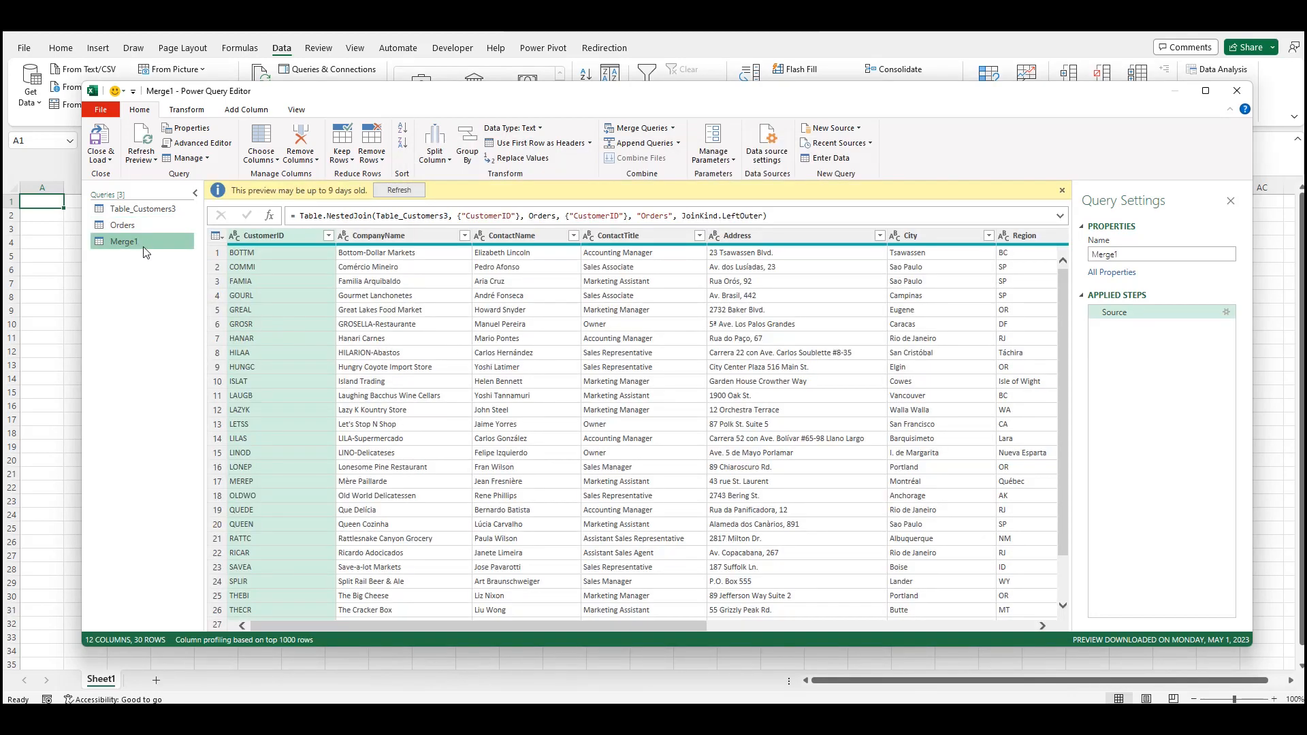
right_click(124, 241)
text(Customers by region)
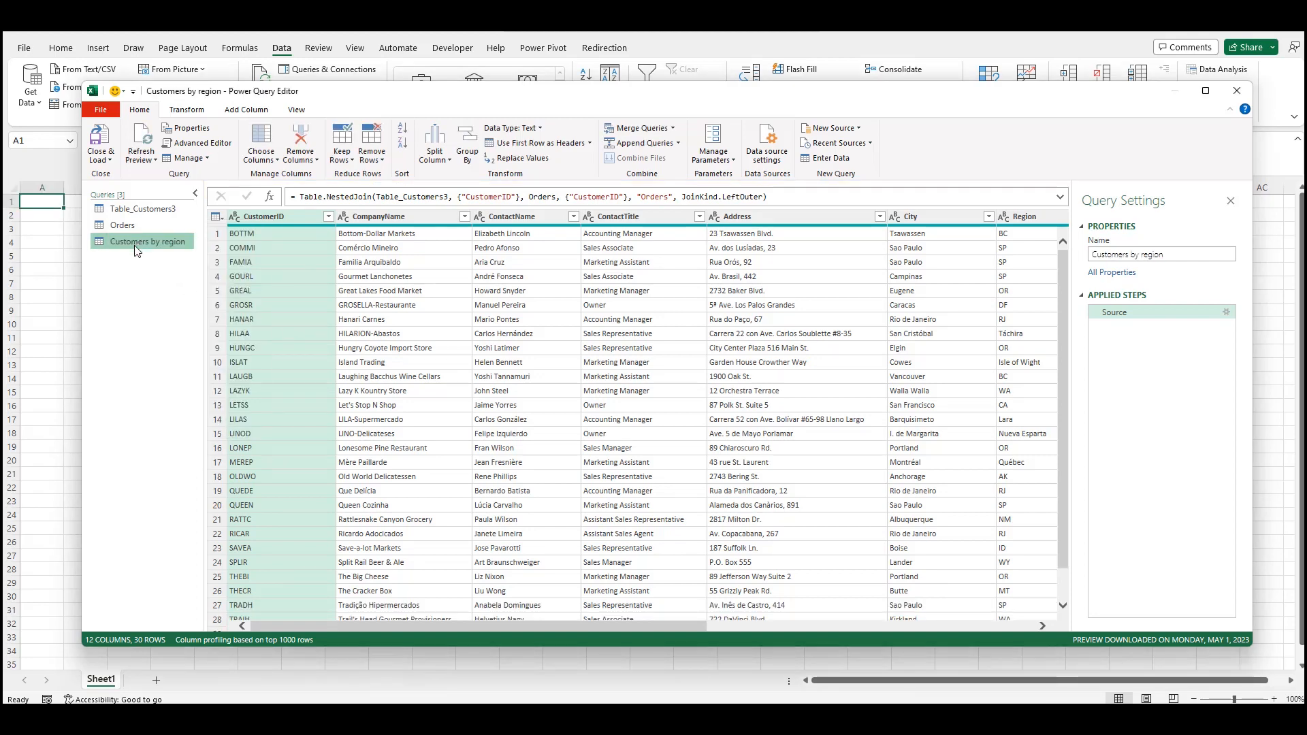
Step: Export the queries as the 'Customers by region' Power Query template
click(99, 109)
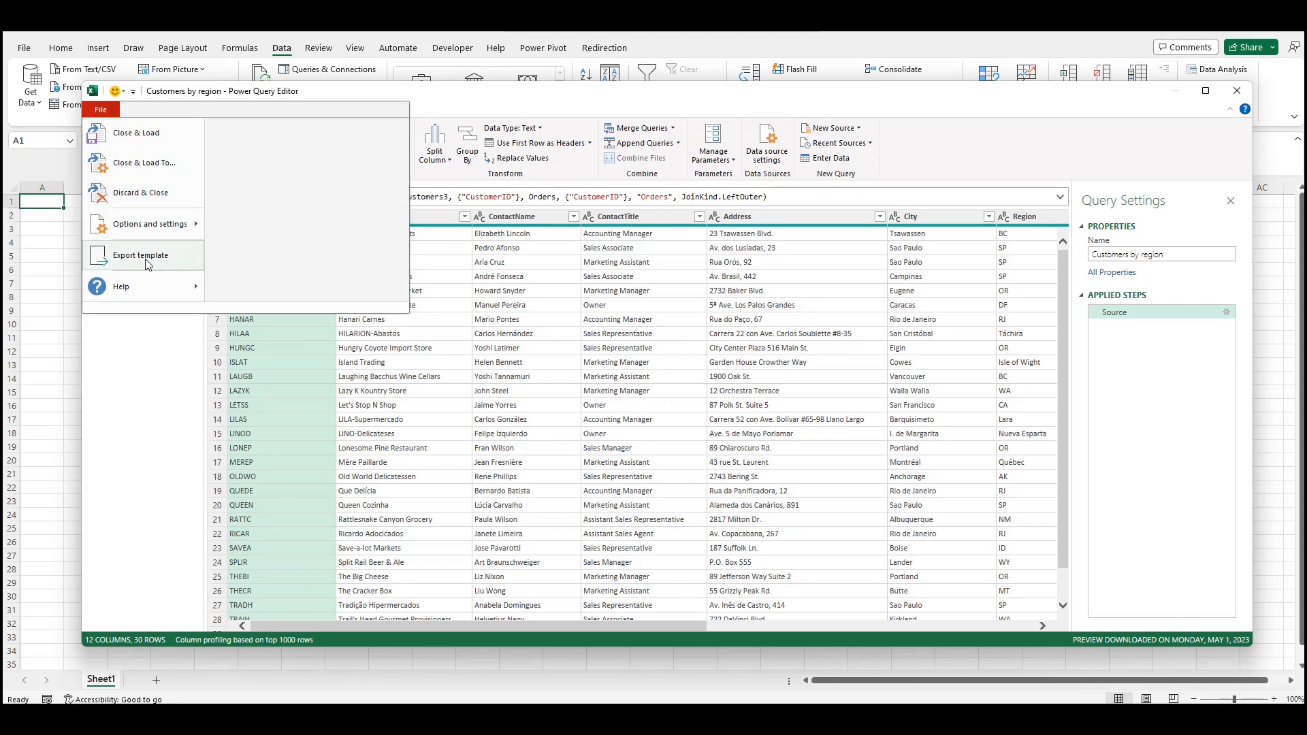
click(140, 255)
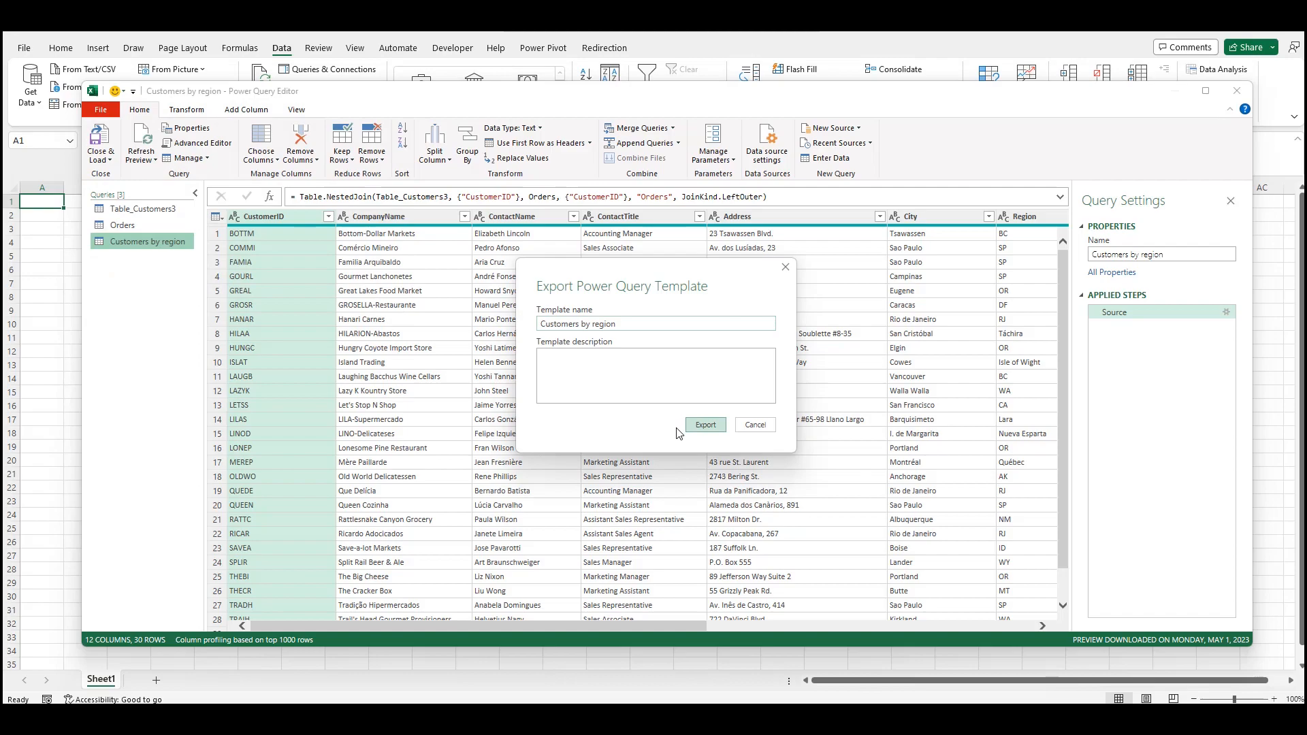
click(704, 425)
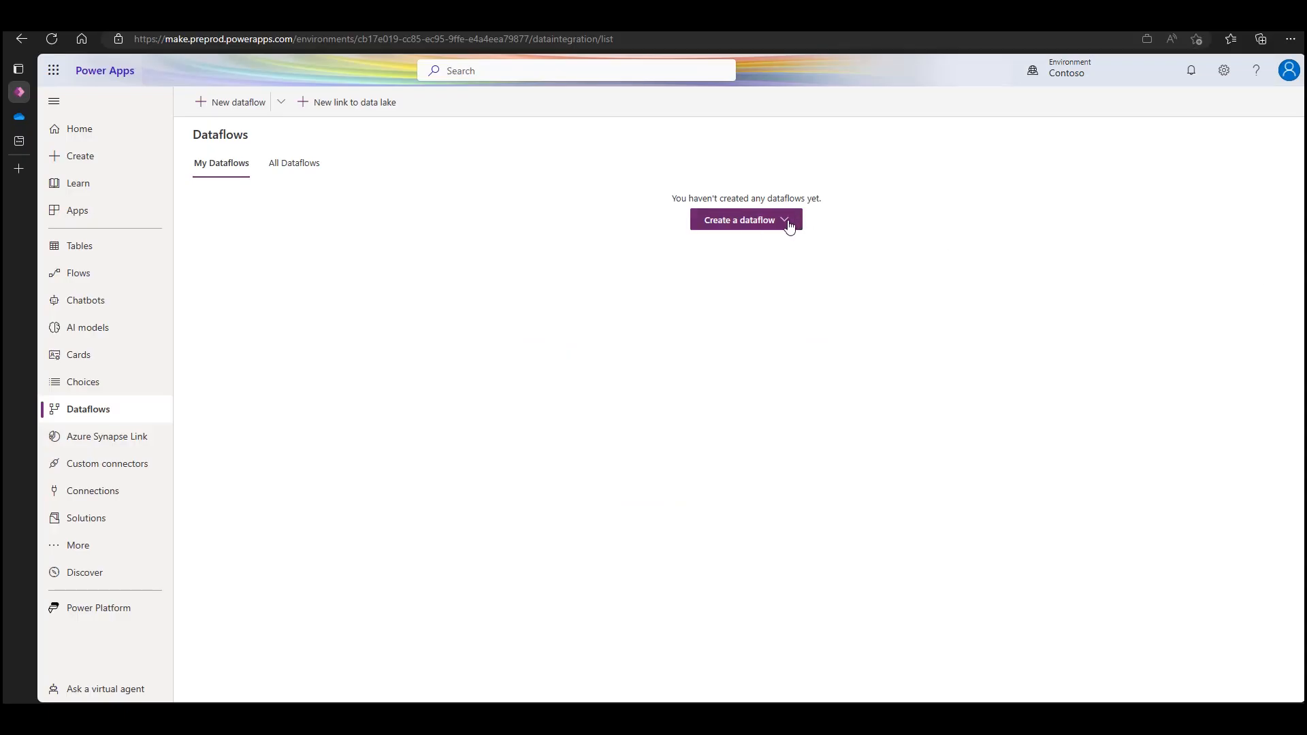
mouse_move(280, 109)
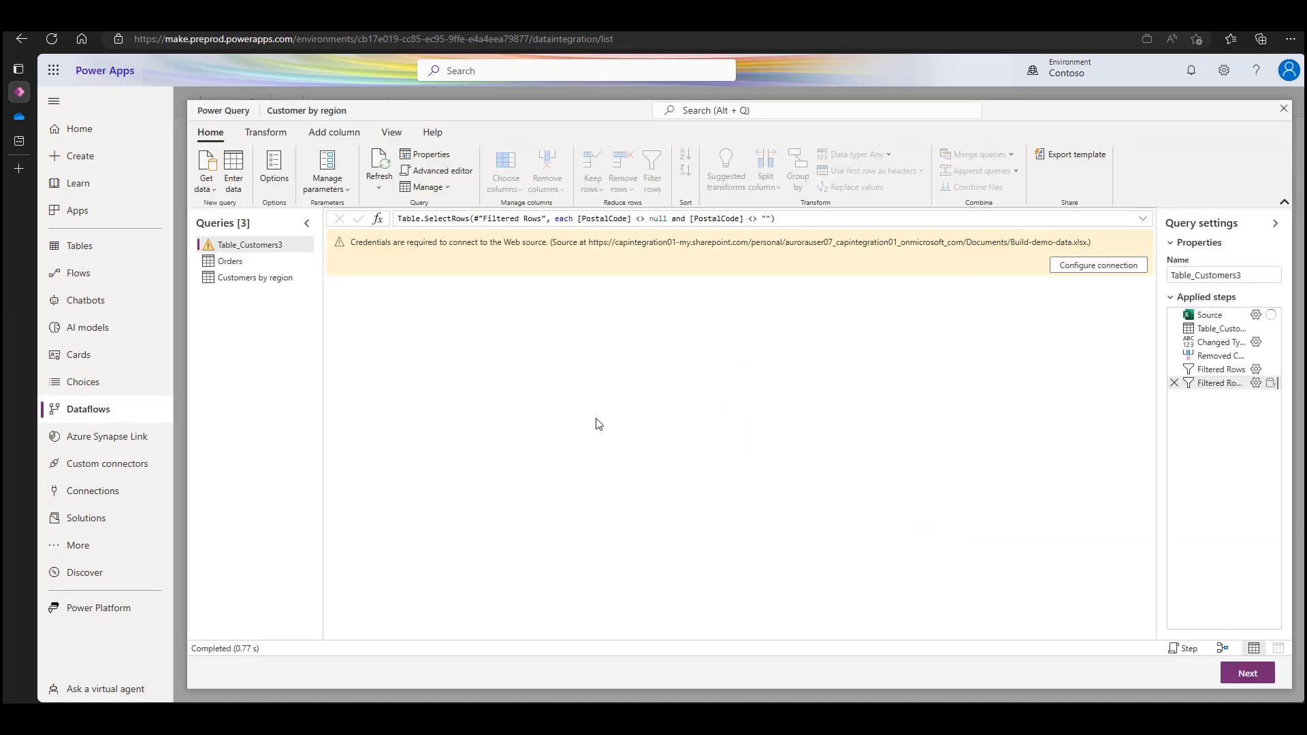
Step: Configure and connect the credentials for the imported queries' web source
click(1098, 265)
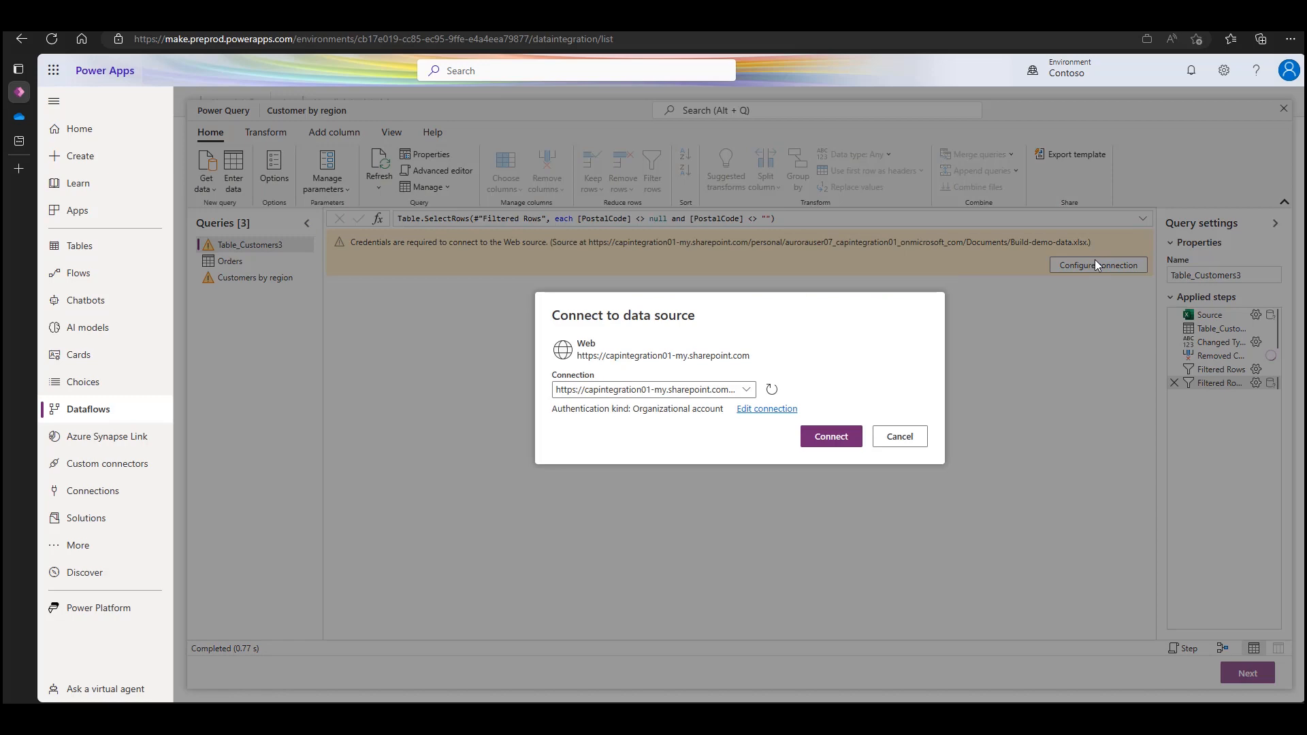
click(829, 436)
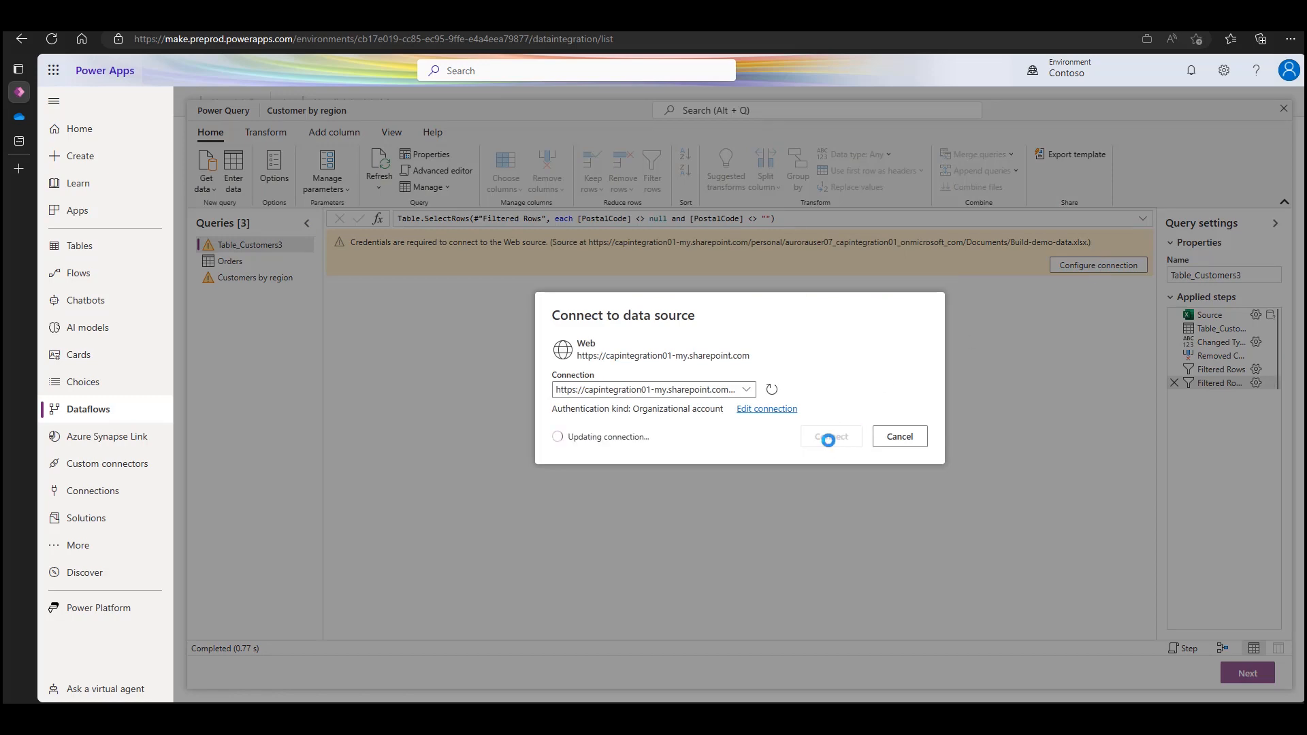
click(830, 436)
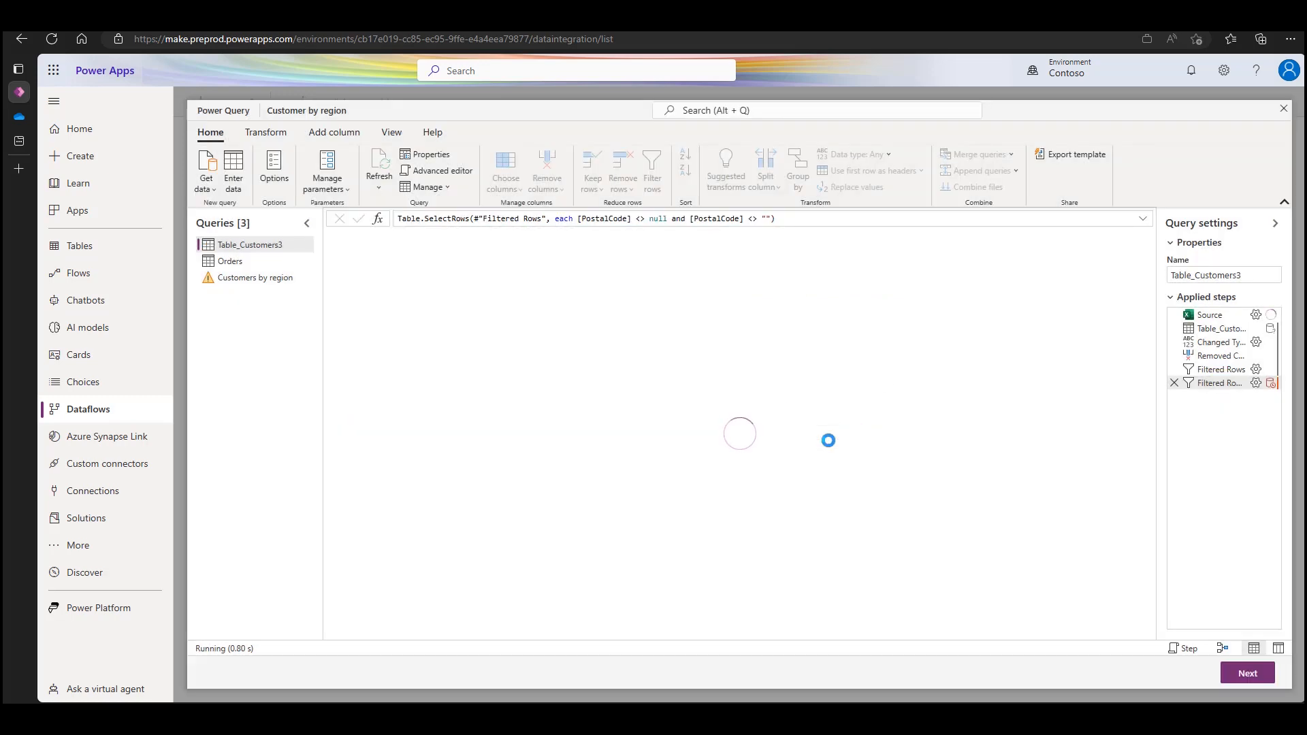
Step: Preview Customers by region, allow combining multiple data sources, and continue to Map tables
click(255, 277)
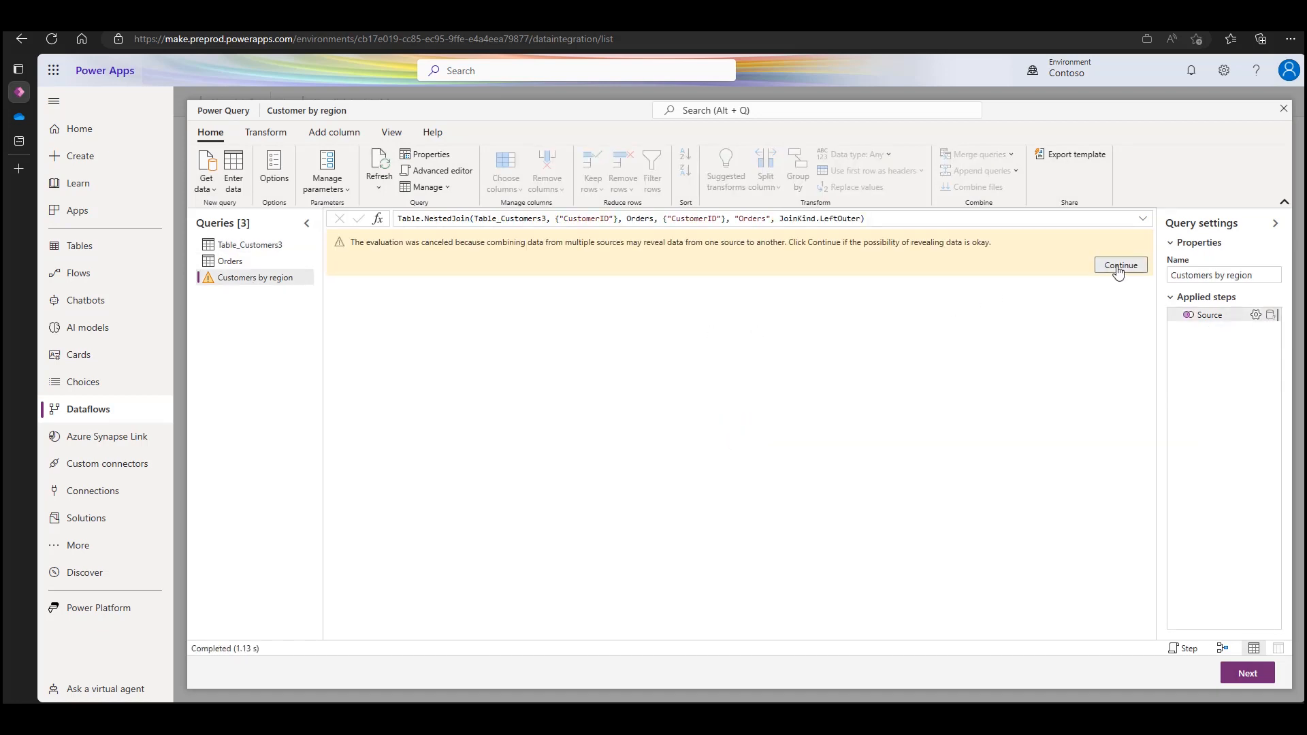
click(1120, 265)
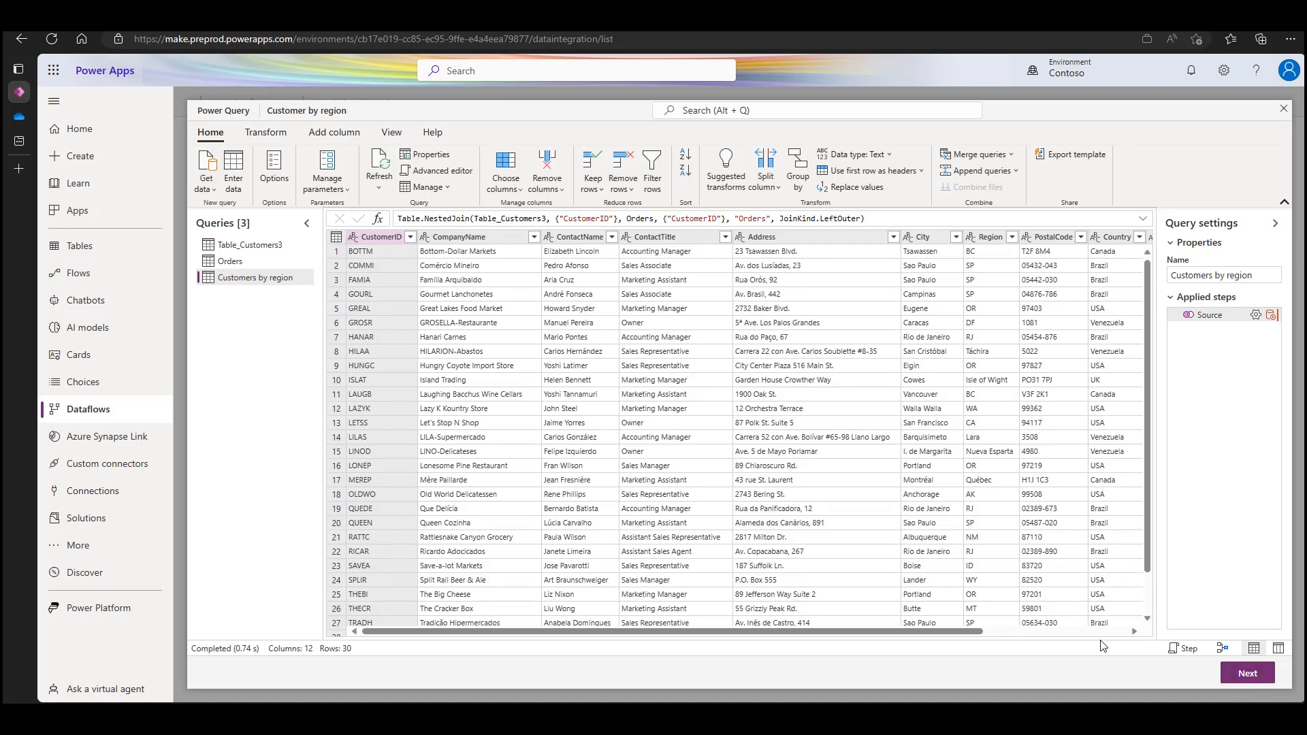
click(1247, 673)
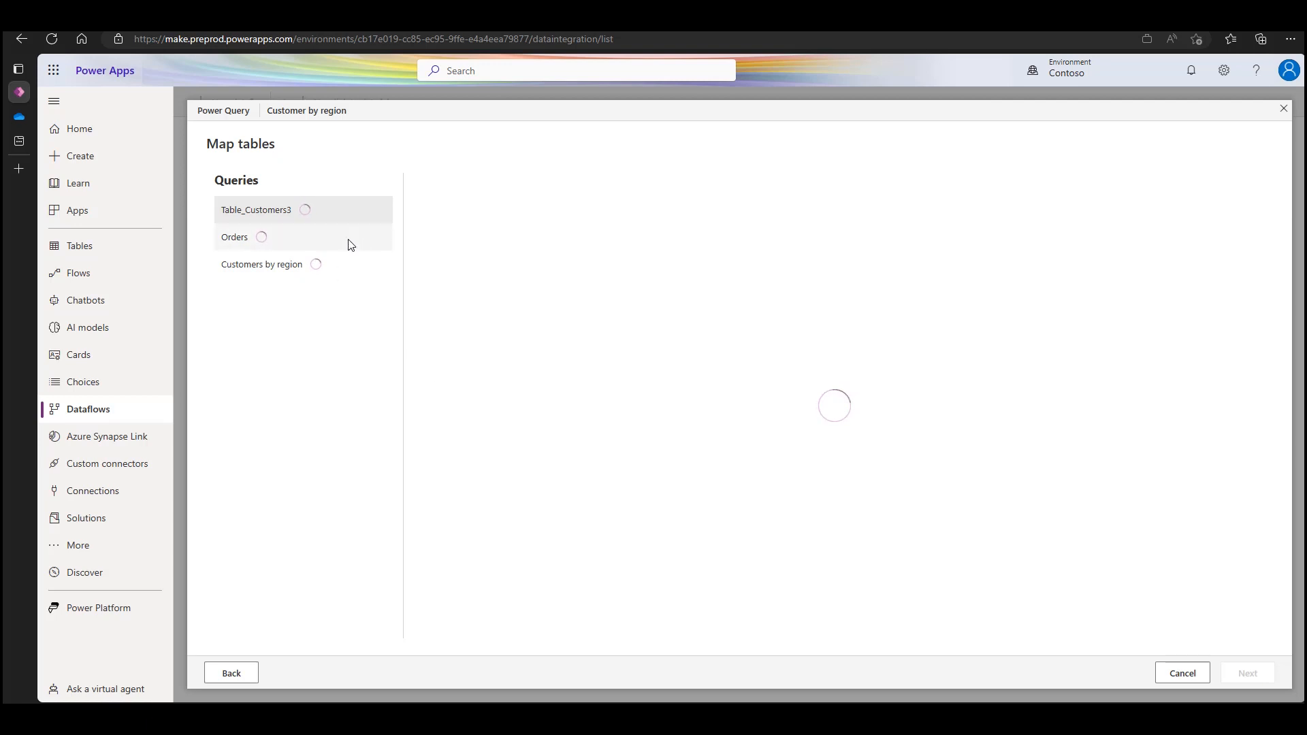
Step: Set Table_Customers3 and Orders to Do not load
click(256, 209)
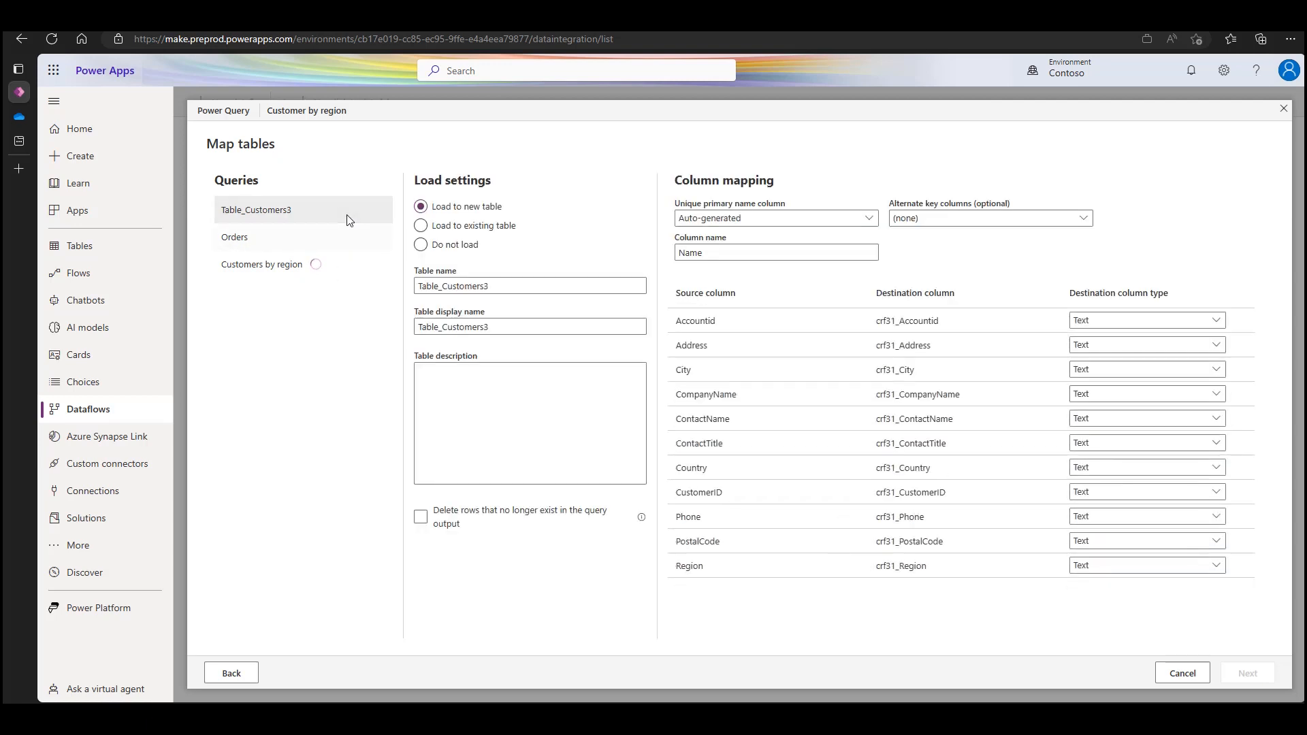
click(420, 244)
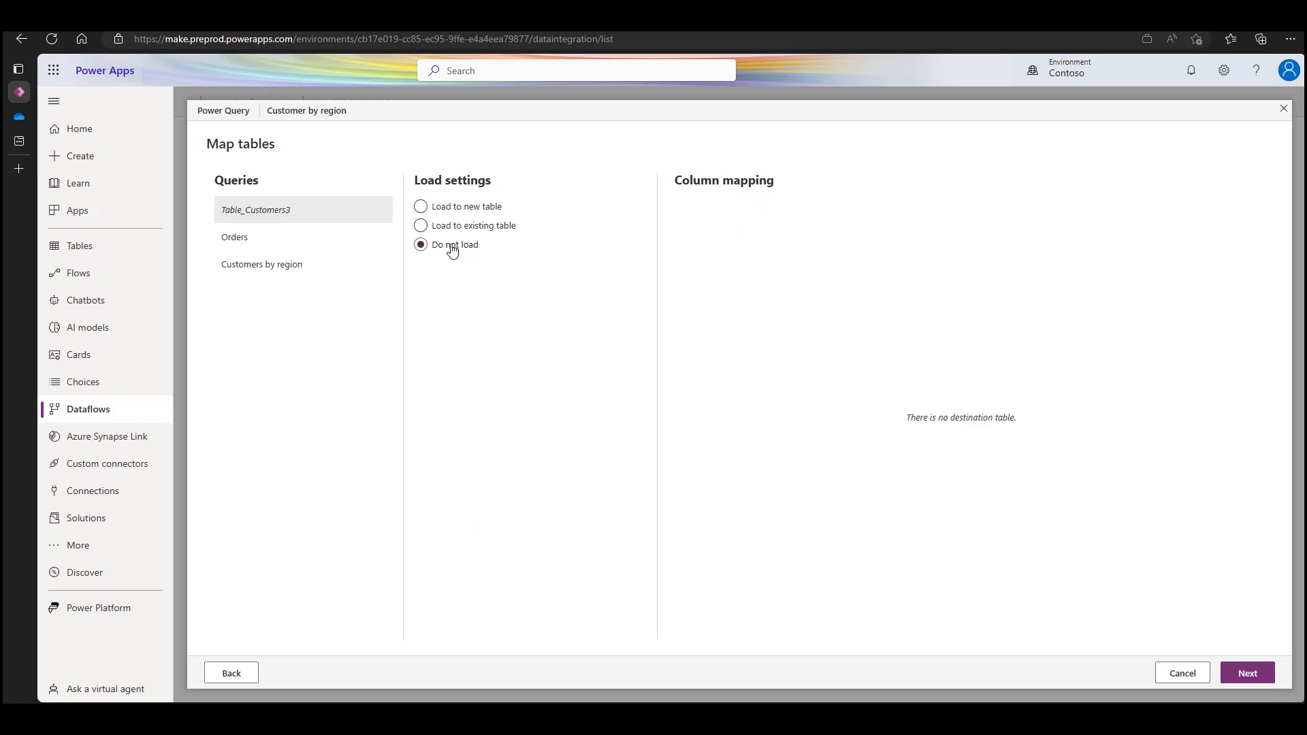
click(234, 237)
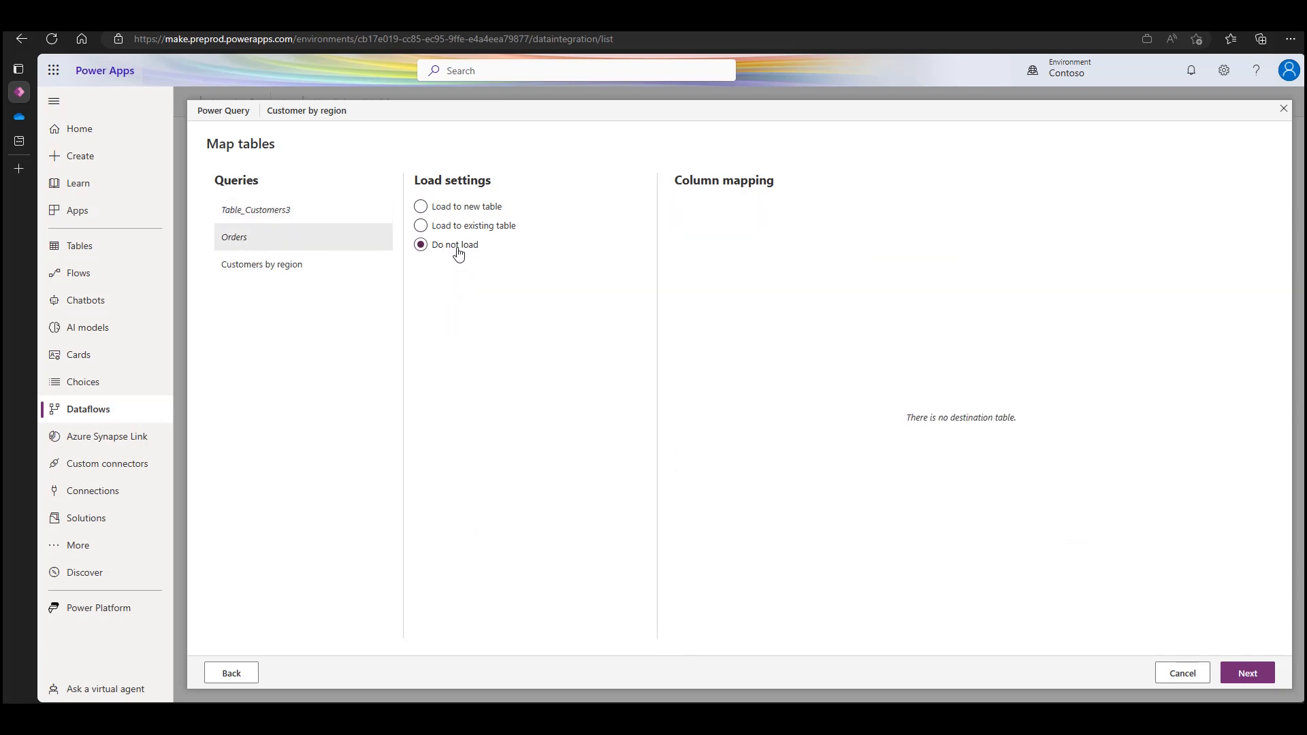
Step: Load Customers by region to a new table with CustomerID as primary name column, then continue to refresh settings
click(261, 264)
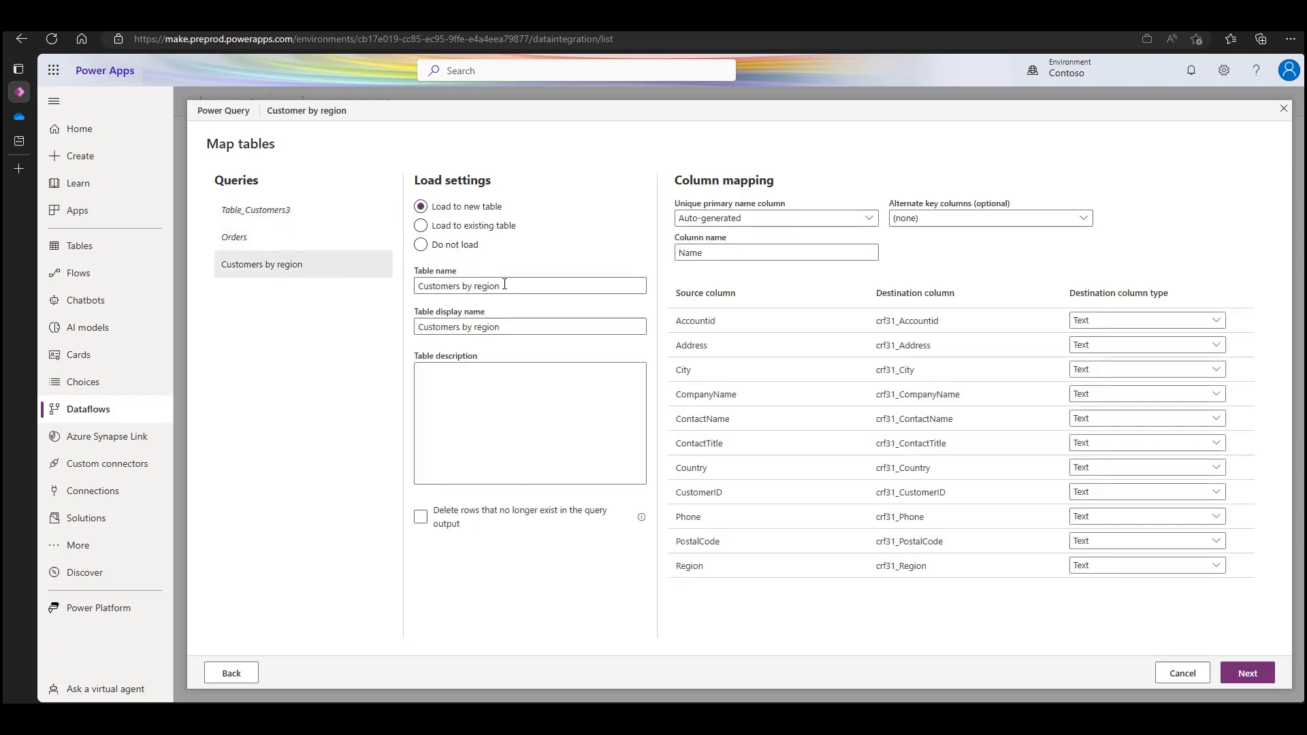
click(773, 218)
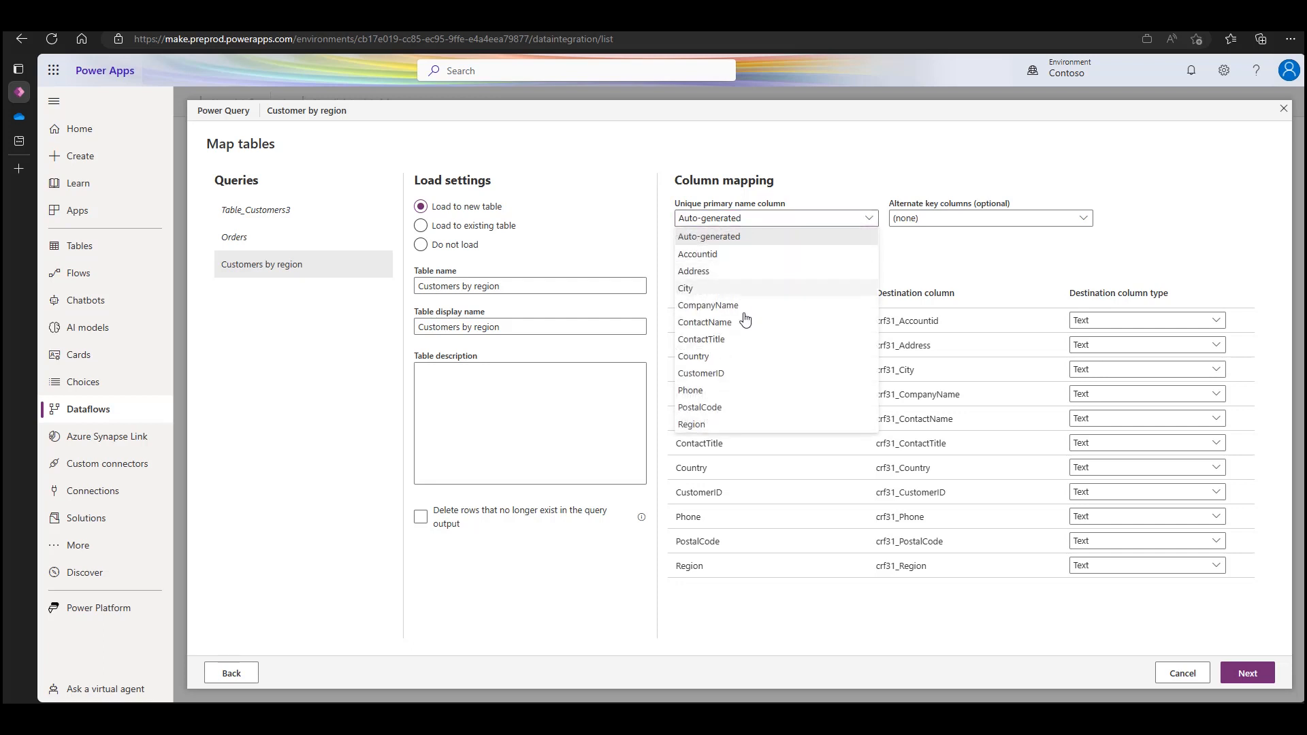
click(700, 373)
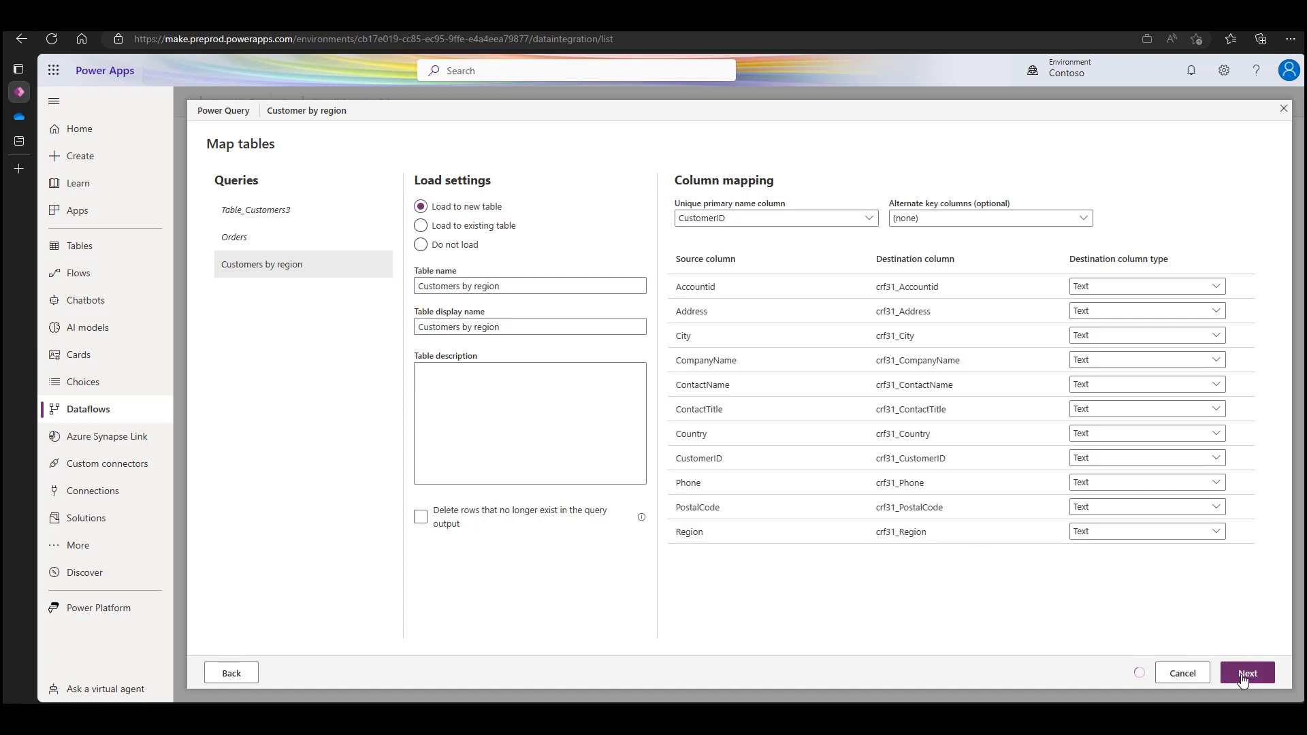
click(1247, 673)
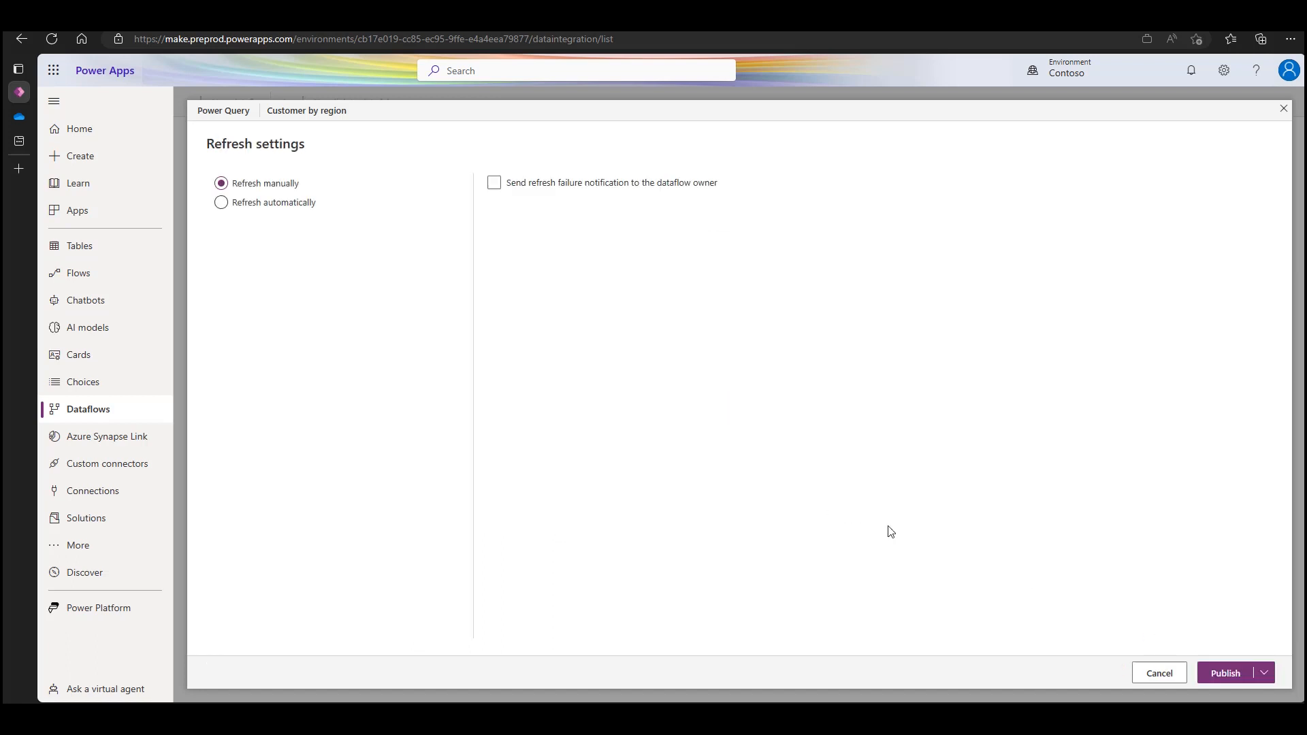
Step: Publish the dataflow with manual refresh selected
click(1224, 672)
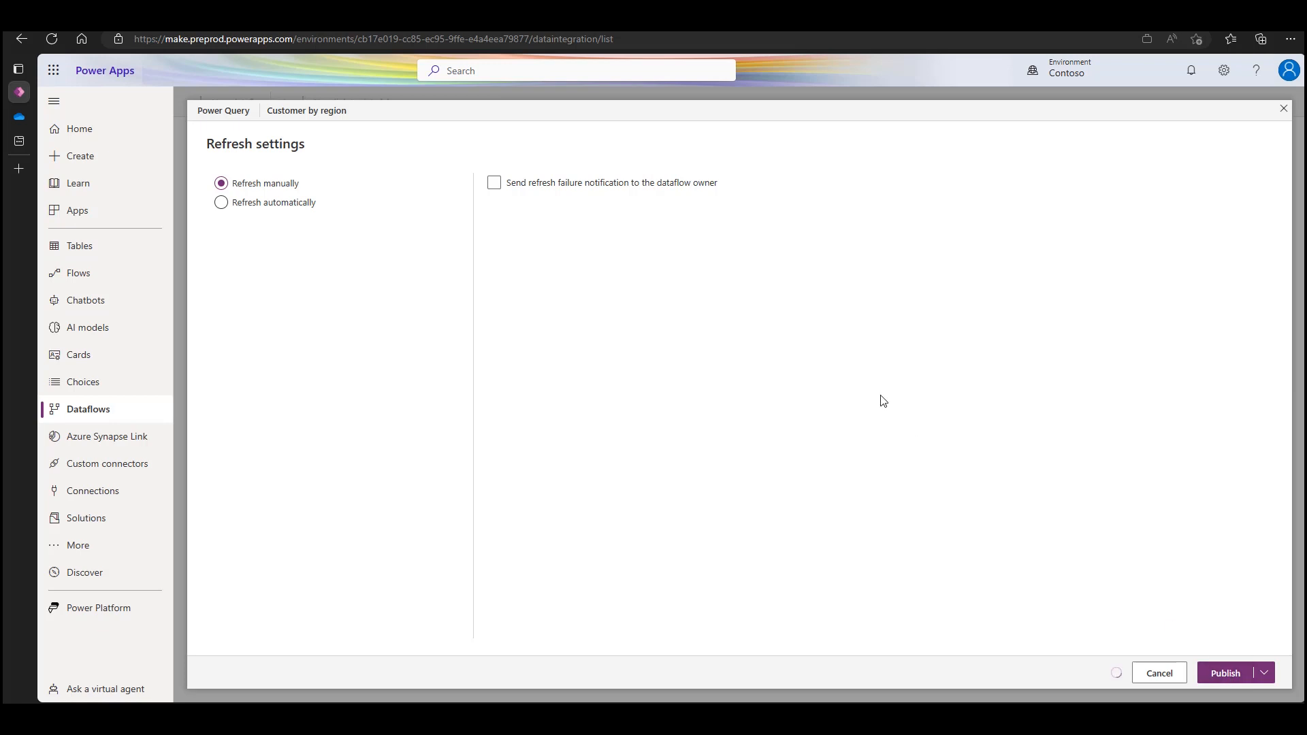
click(1158, 673)
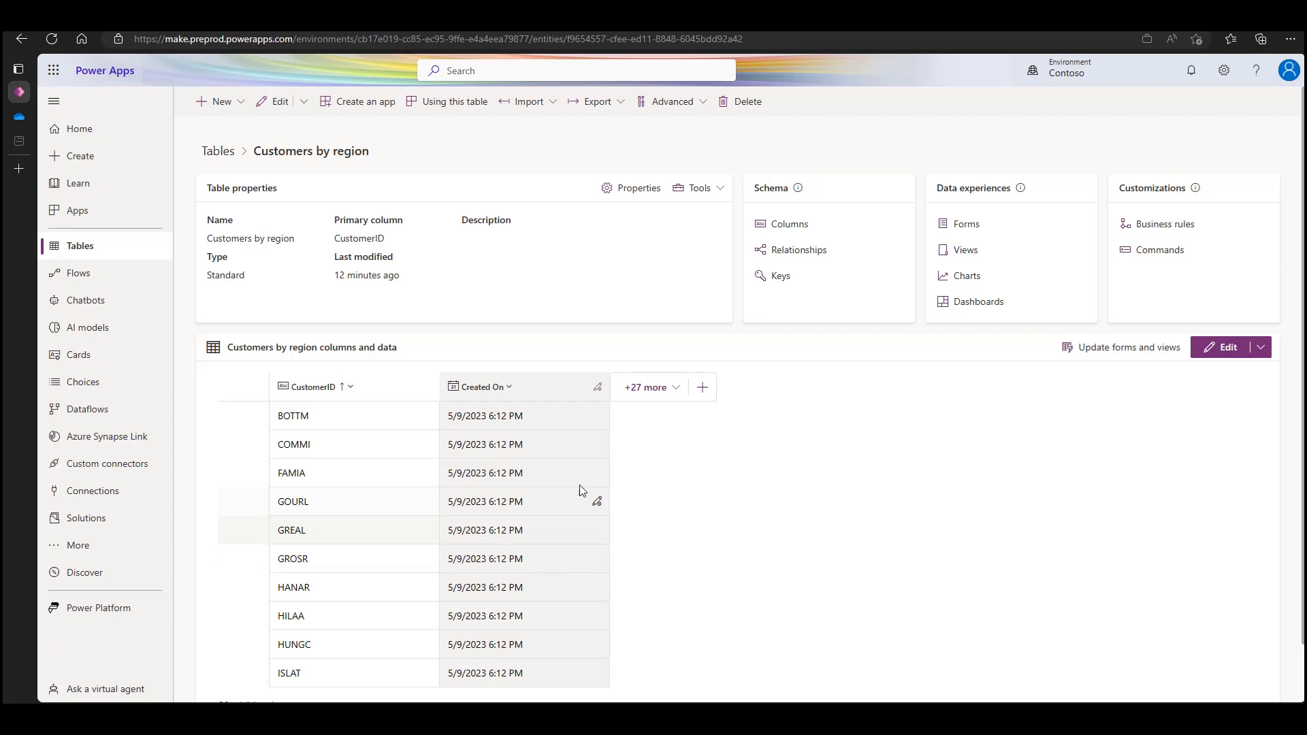
mouse_move(965, 250)
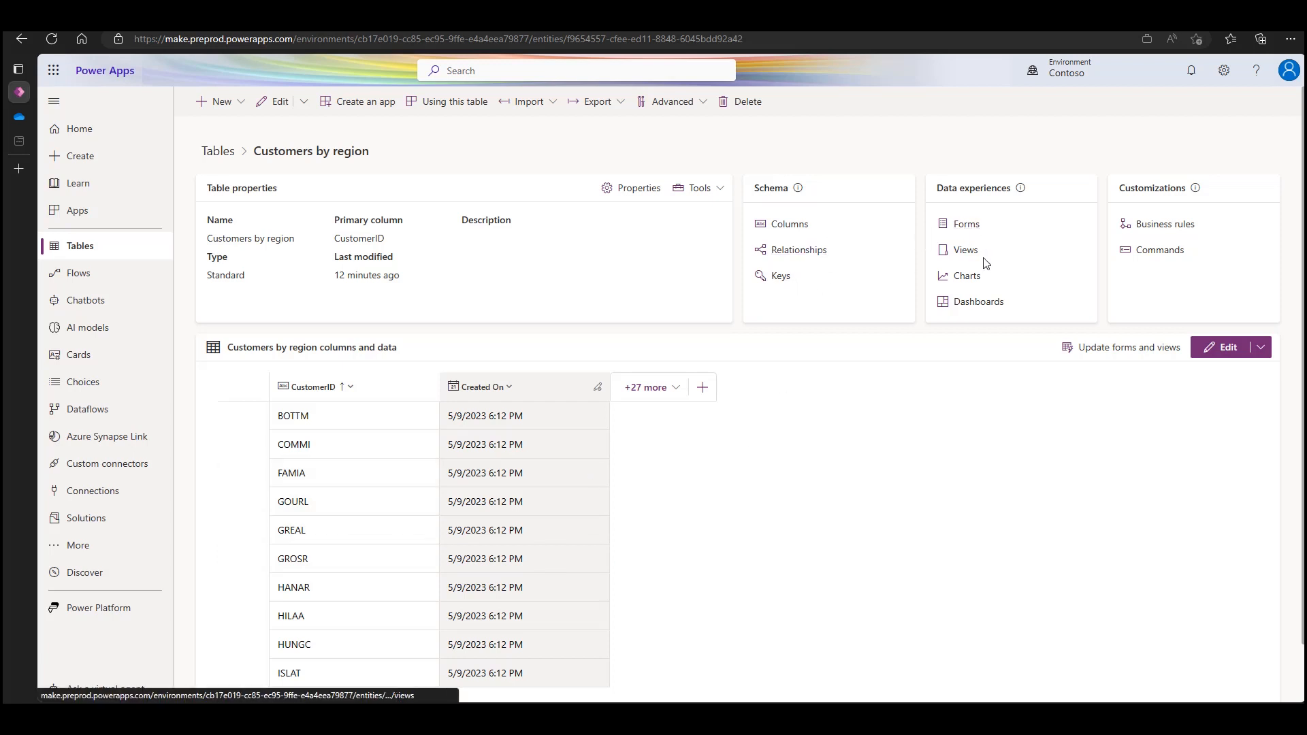
mouse_move(964, 249)
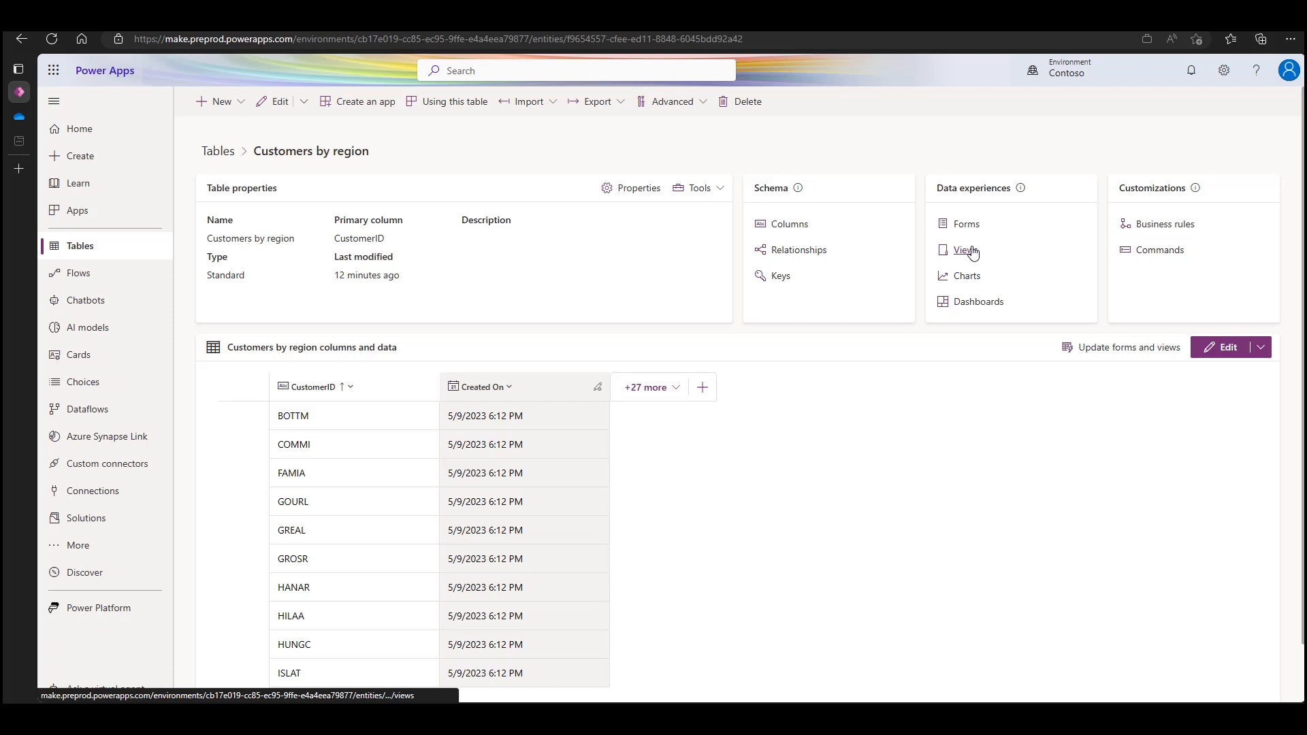
Step: Show the Customers by region table's views and start a new view
click(964, 250)
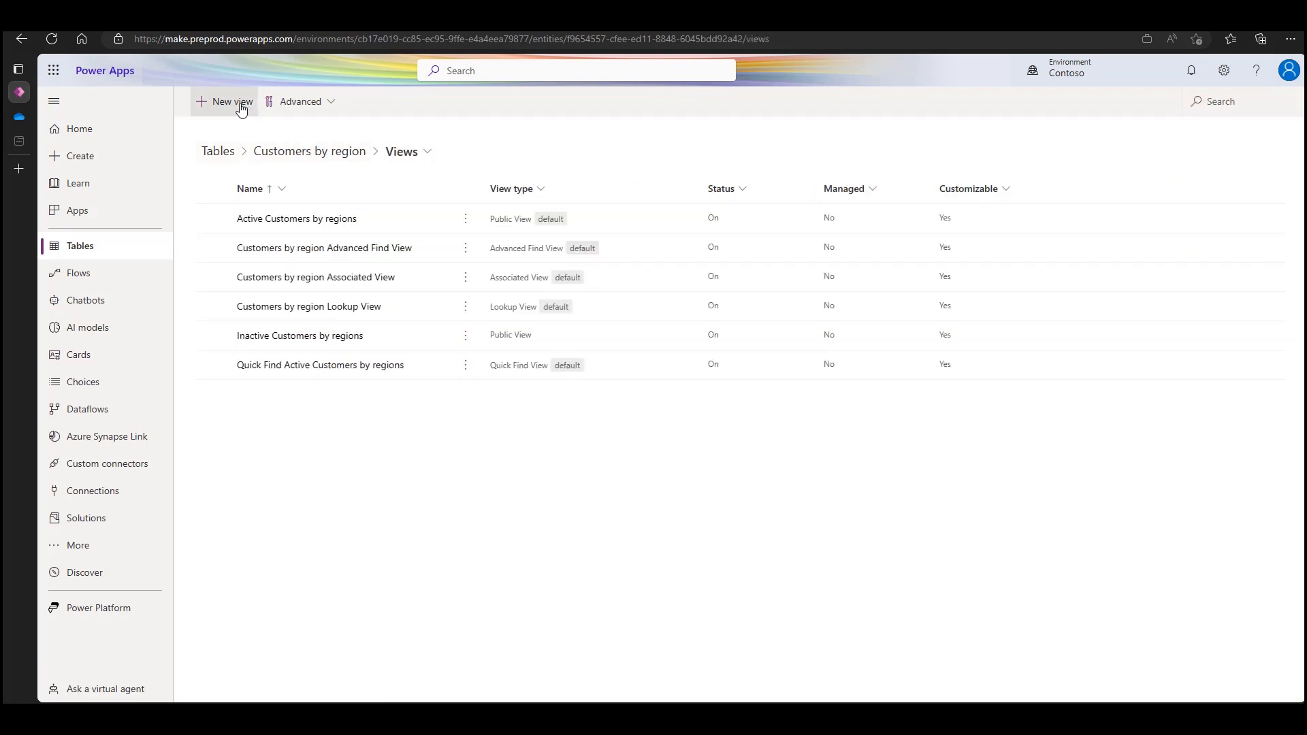
click(232, 101)
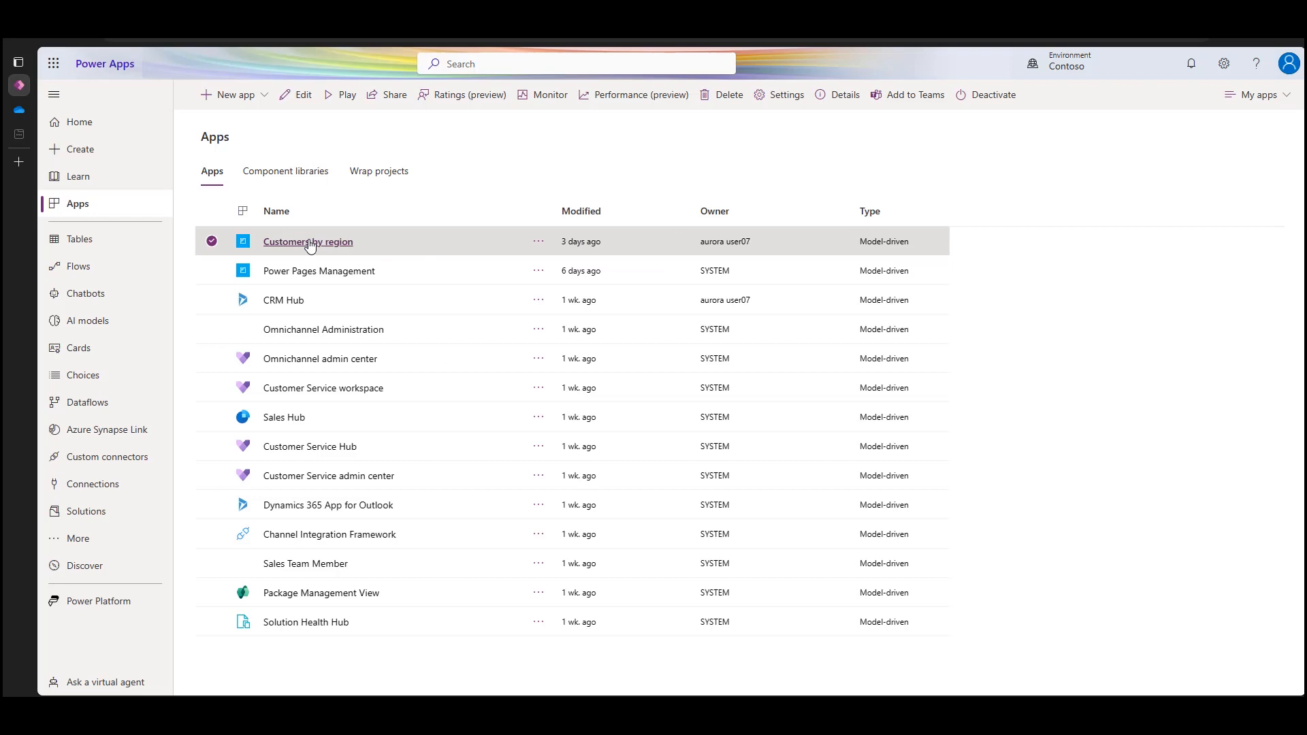
Step: Launch the Customers by region model-driven app showing its Power BI quick summary
click(307, 242)
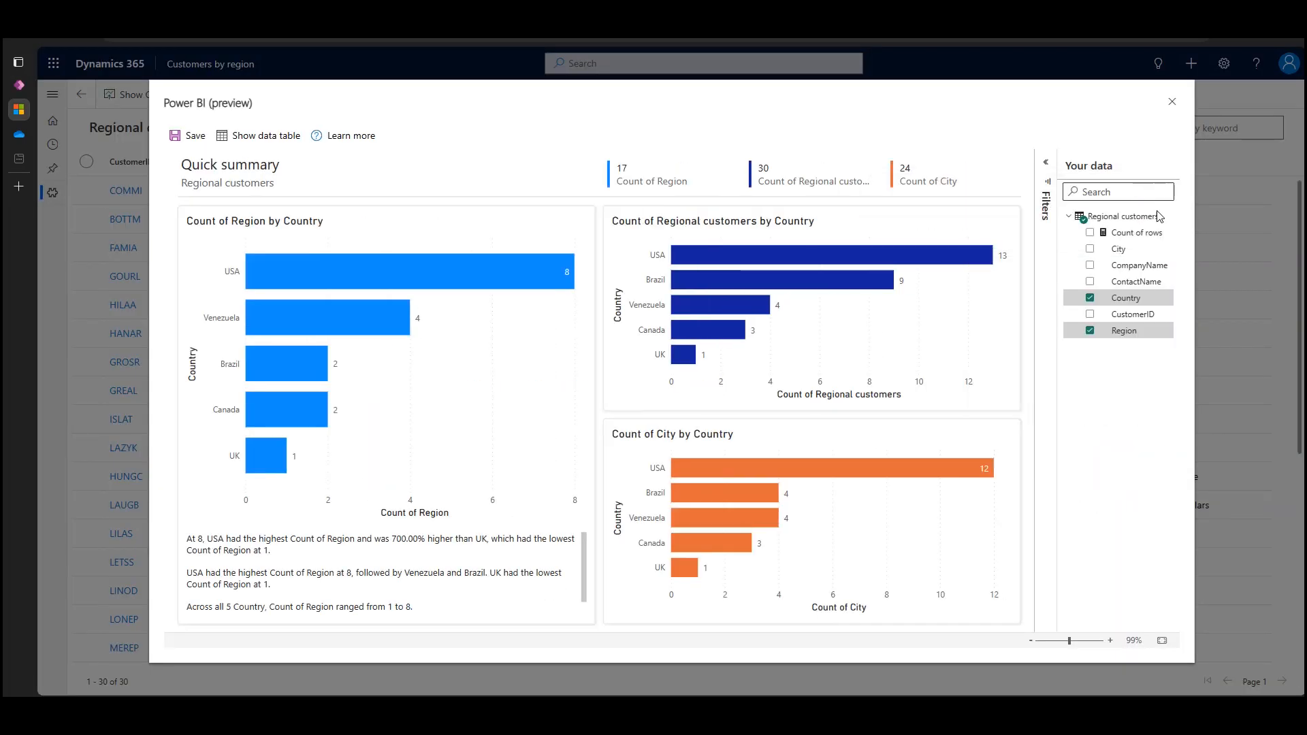